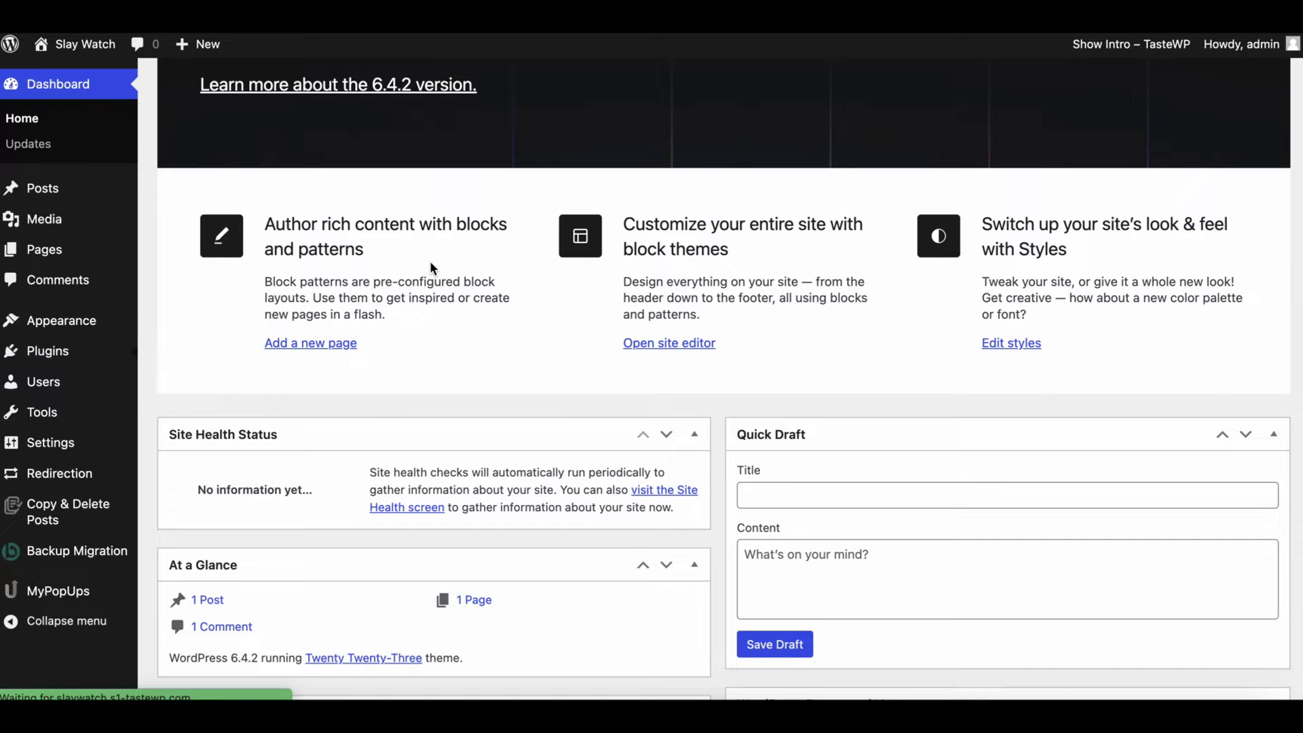
Step: Install and activate BuddyPress from Plugins > Add New and close its 12.0.0 welcome modal
{"action": "left_click", "coordinate": [47, 350]}
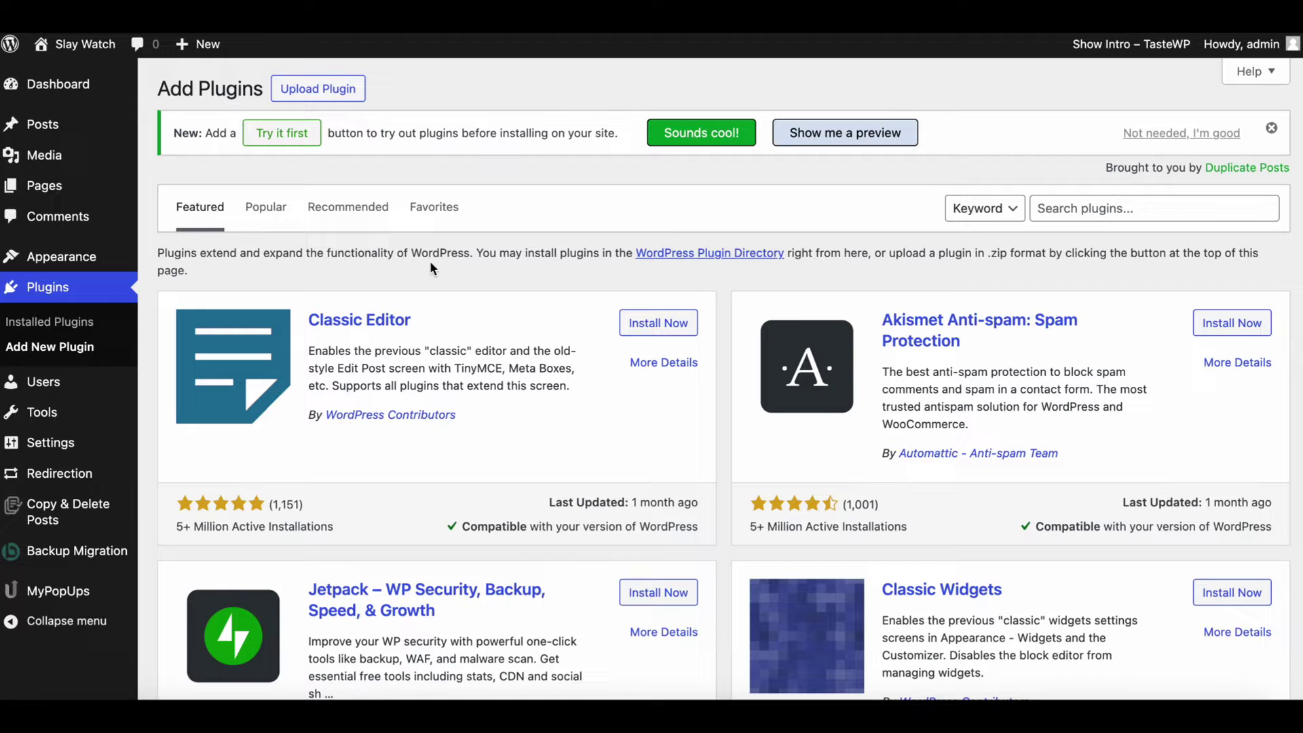
{"action": "type", "text": "B"}
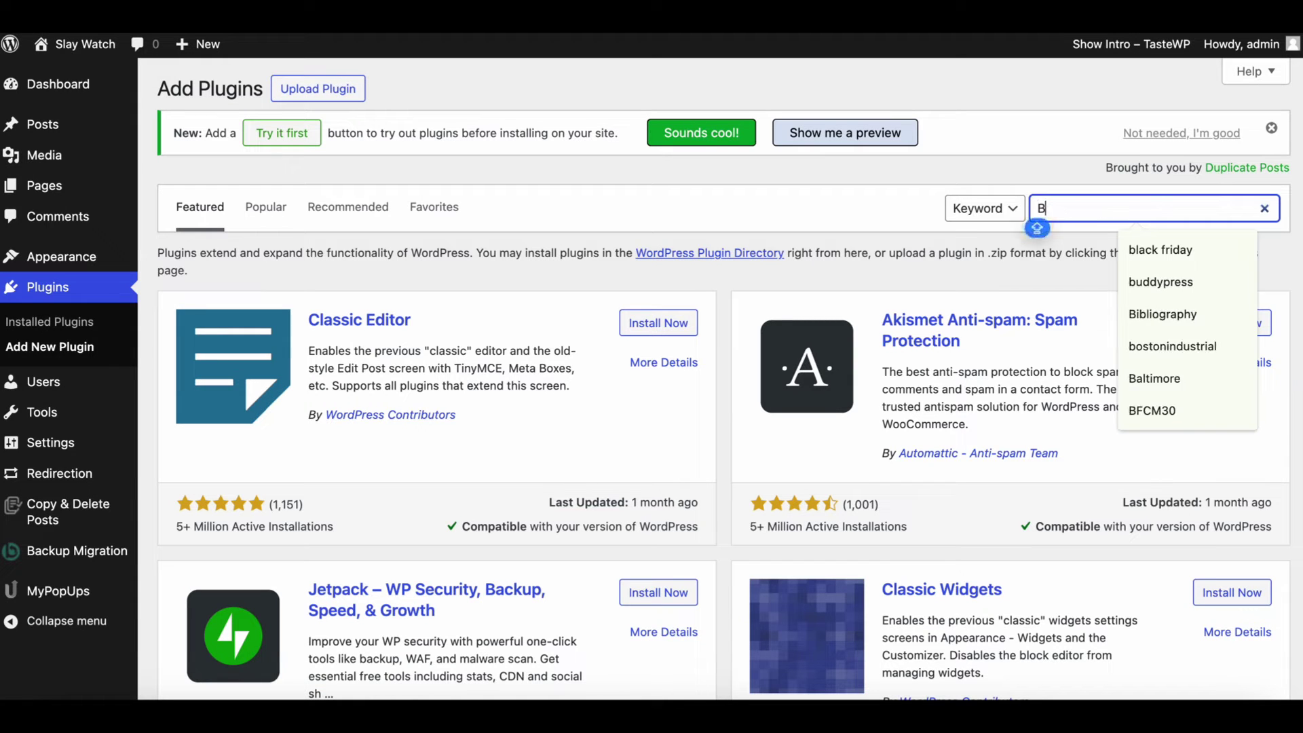
{"action": "type", "text": "uddyPress"}
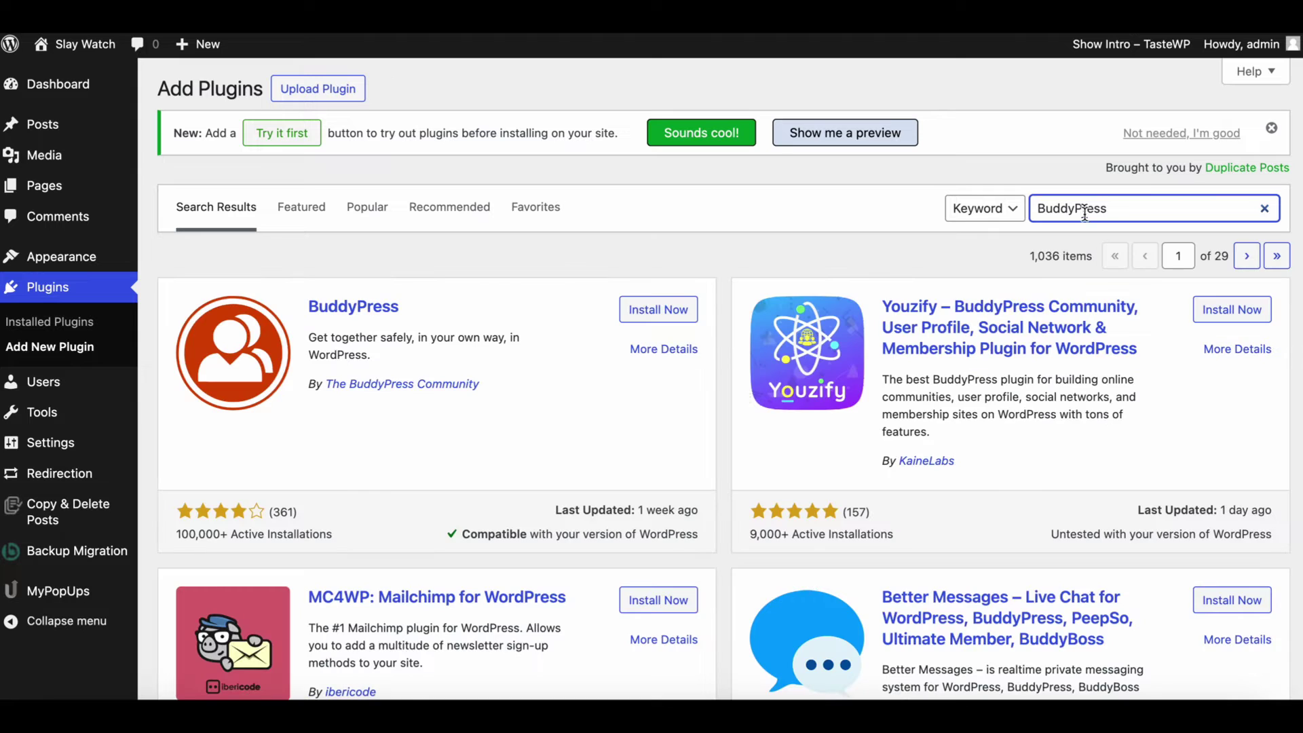
{"action": "left_click", "coordinate": [656, 310]}
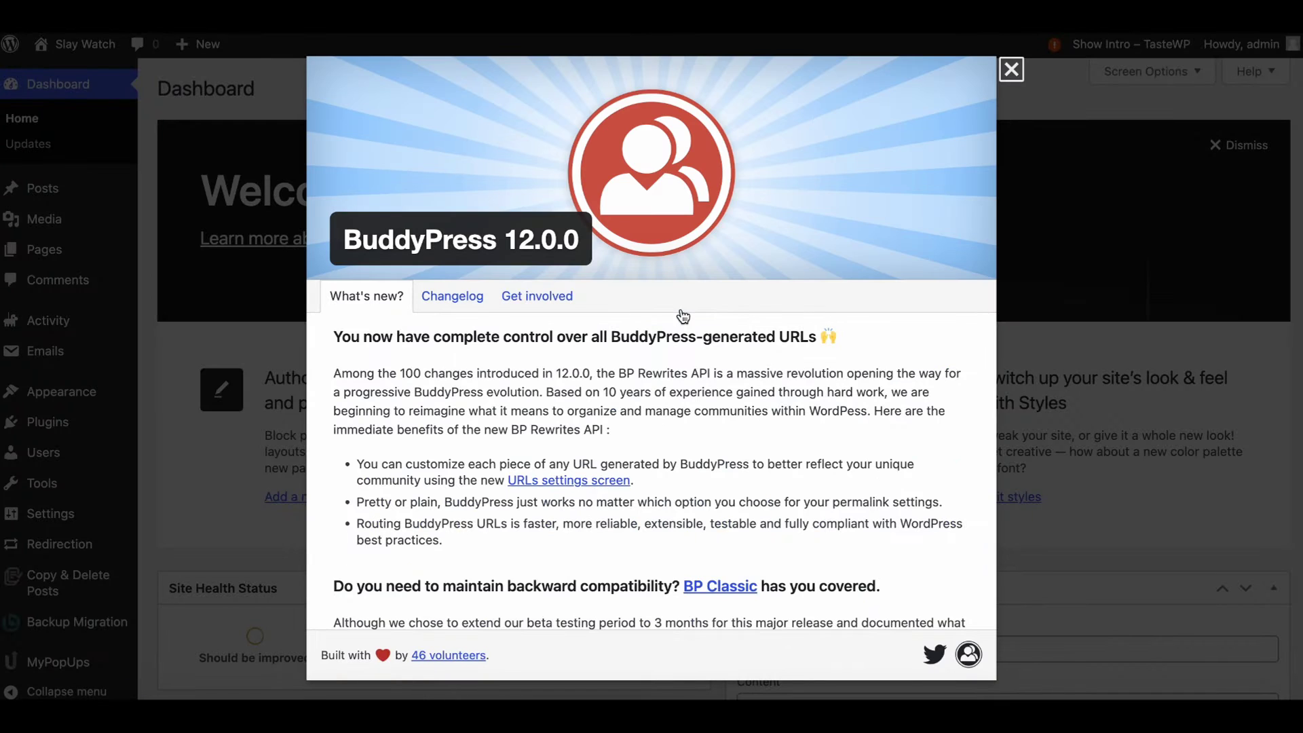
{"action": "left_click", "coordinate": [1011, 69]}
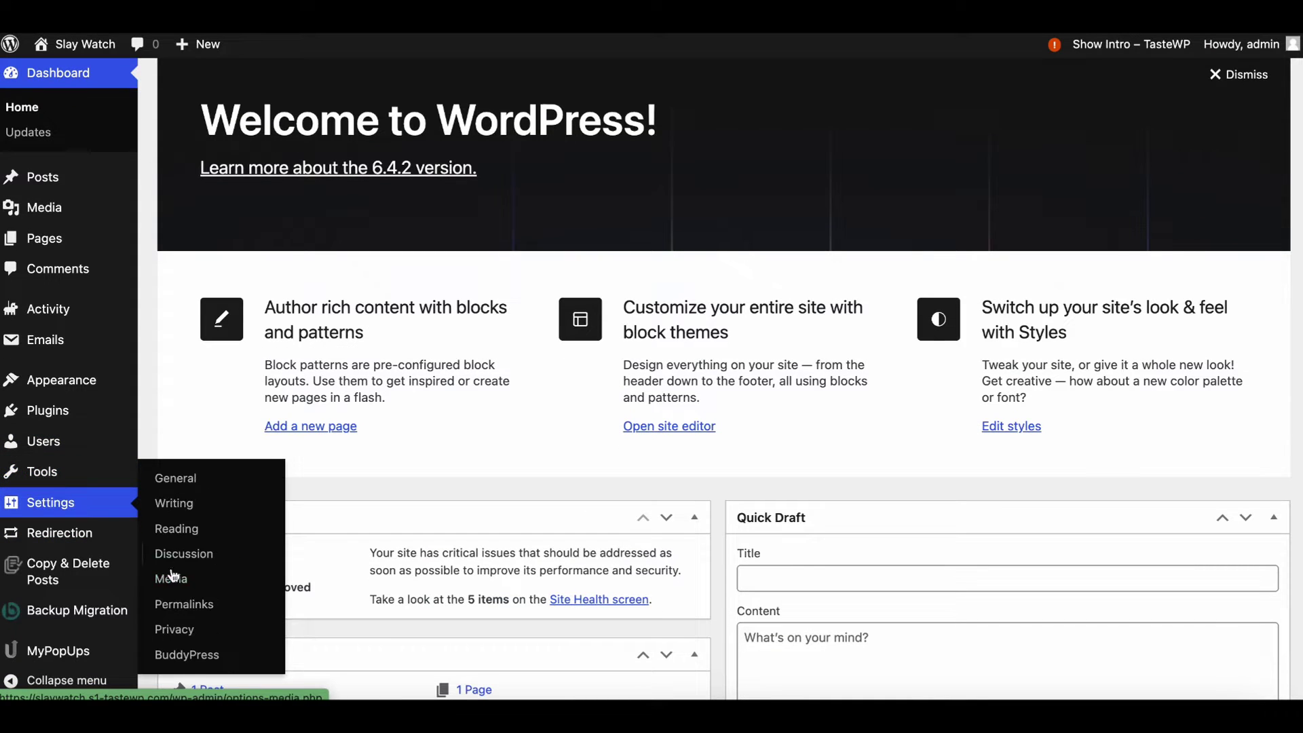
Step: Enable all ten components via the select-all checkbox on the Components tab and save
{"action": "left_click", "coordinate": [186, 654]}
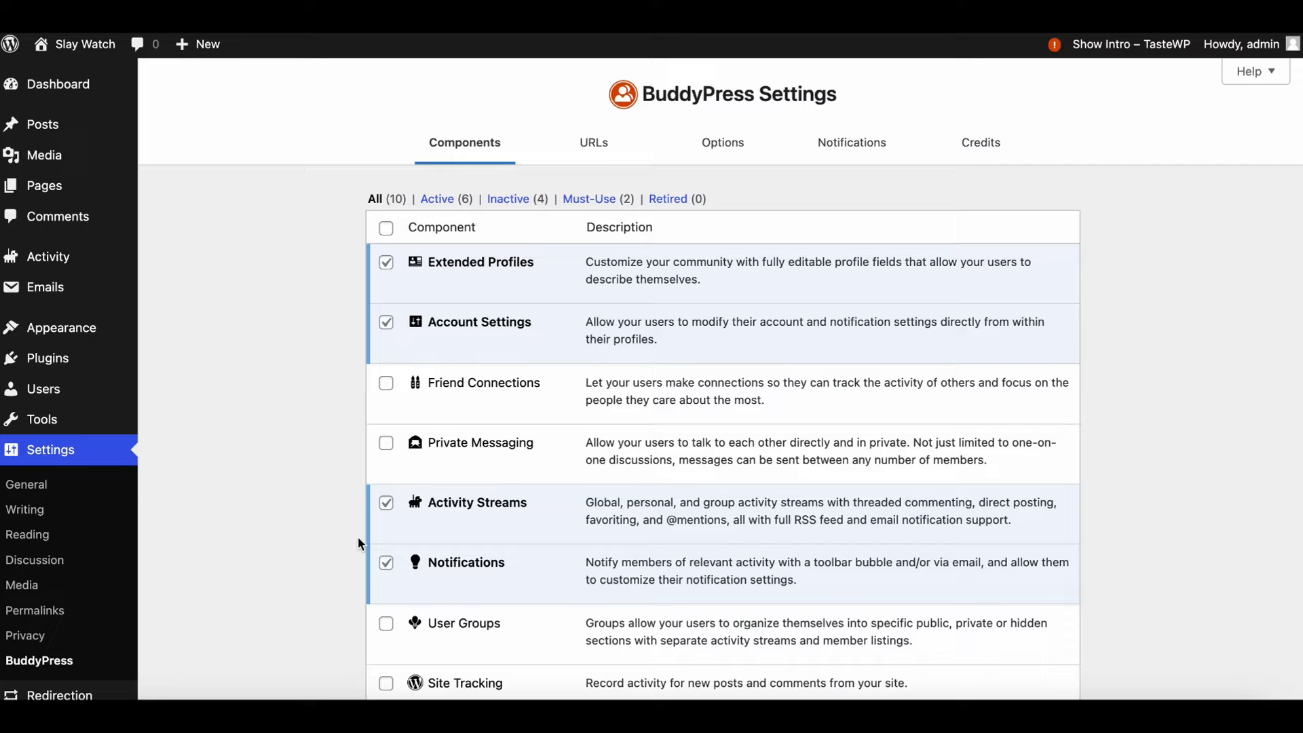
{"action": "left_click", "coordinate": [384, 383]}
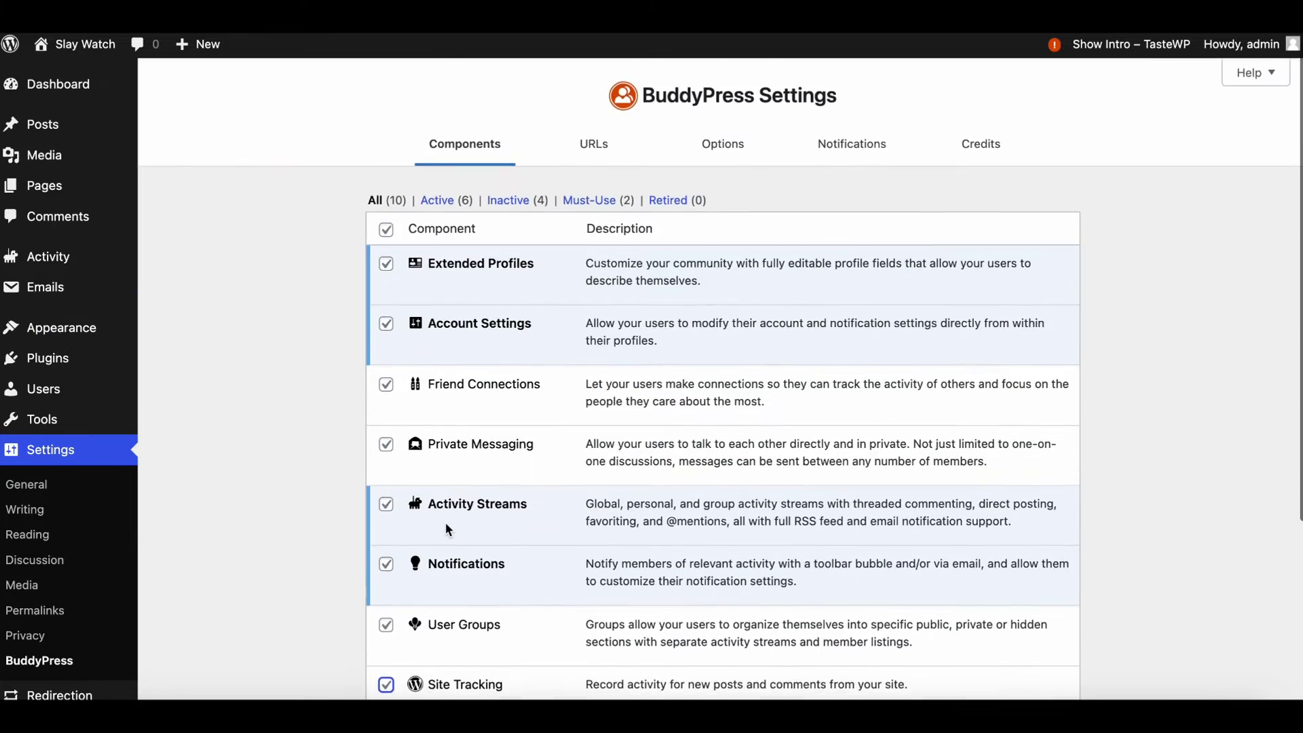
{"action": "scroll", "scroll_direction": "down", "scroll_amount": 3}
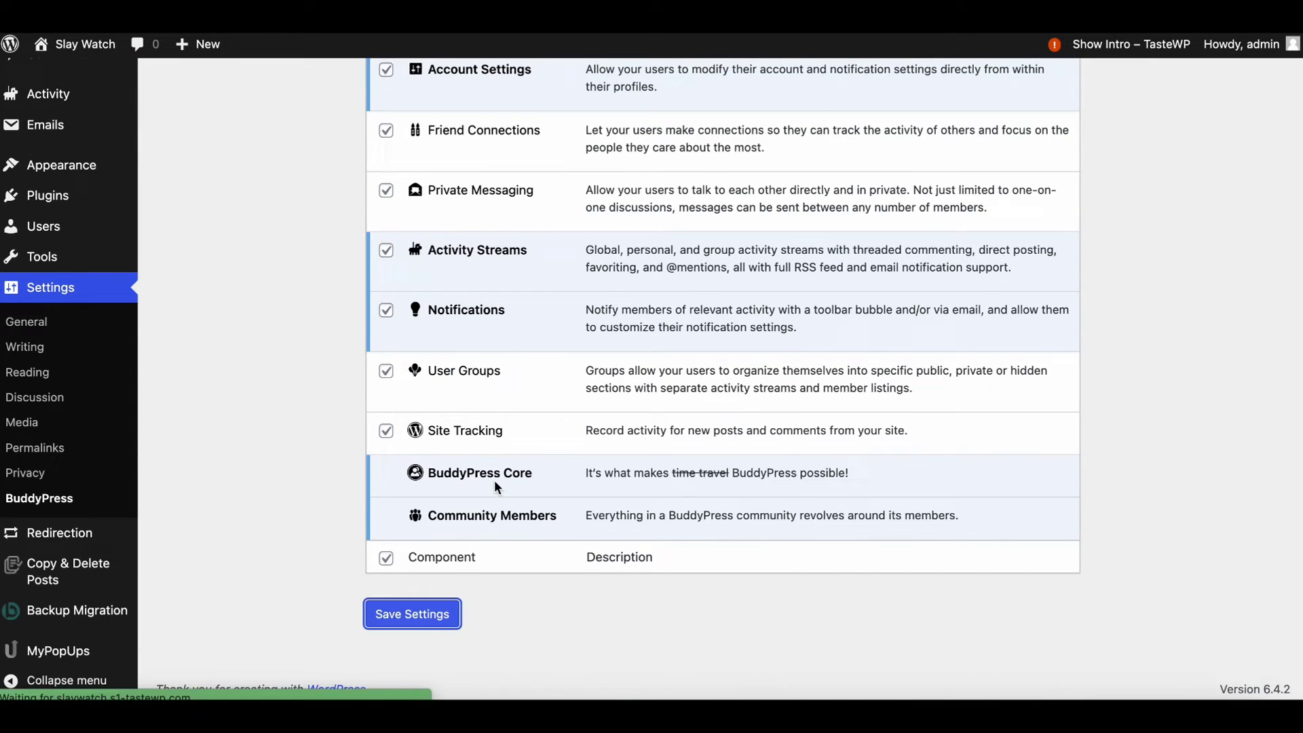
{"action": "left_click", "coordinate": [411, 613]}
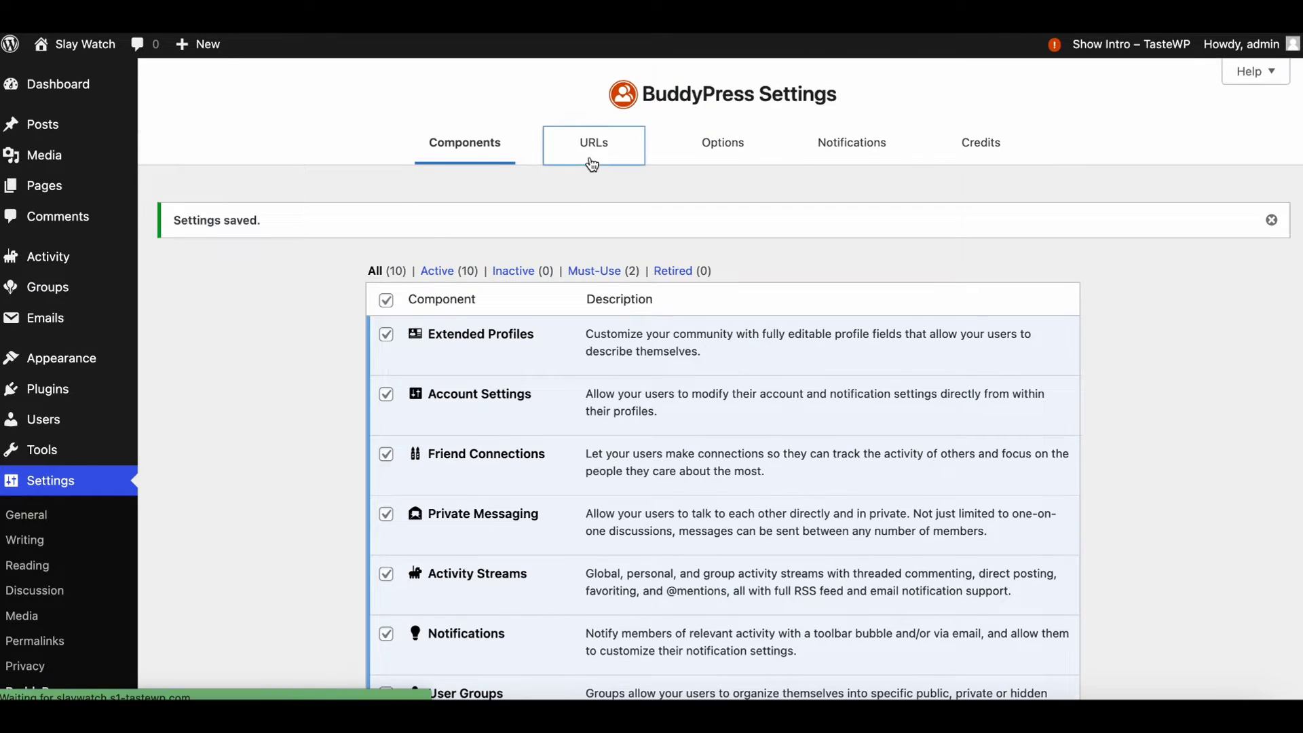
Step: Review the default member notification and groups slugs on the URLs tab and save them
{"action": "left_click", "coordinate": [593, 142]}
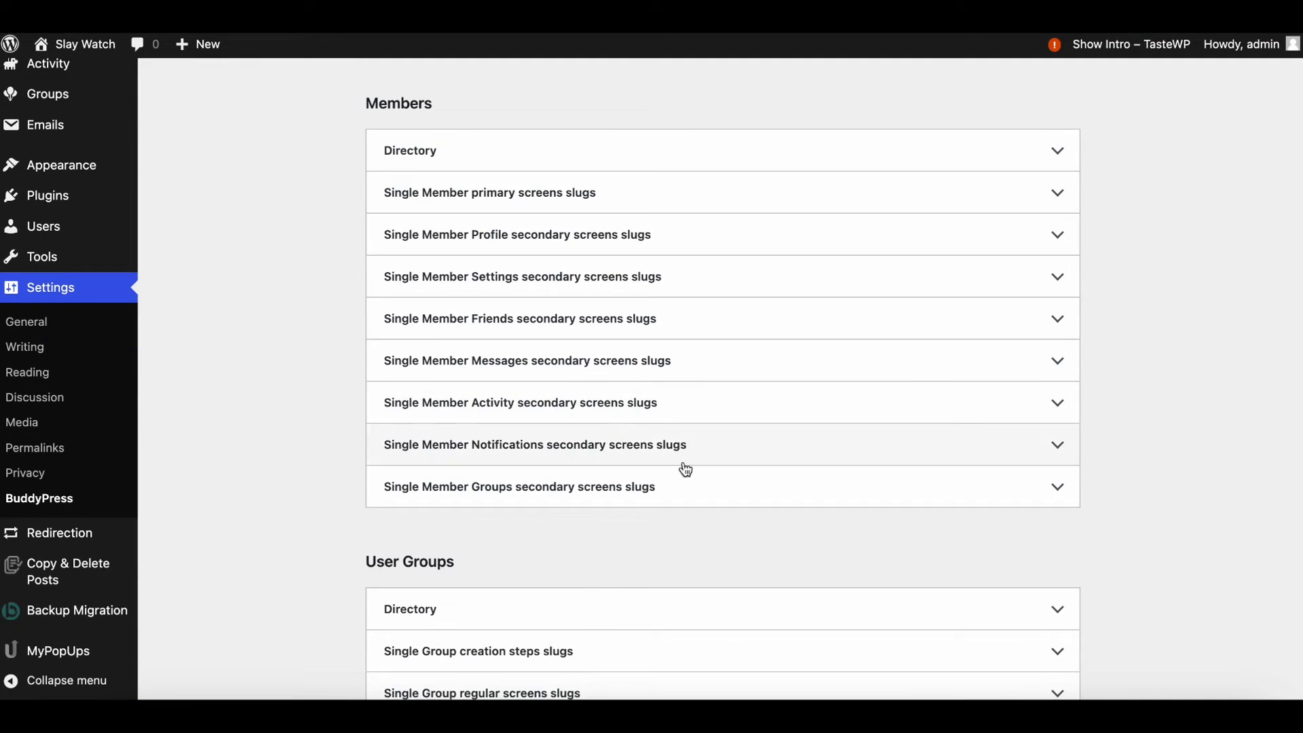
{"action": "left_click", "coordinate": [534, 444]}
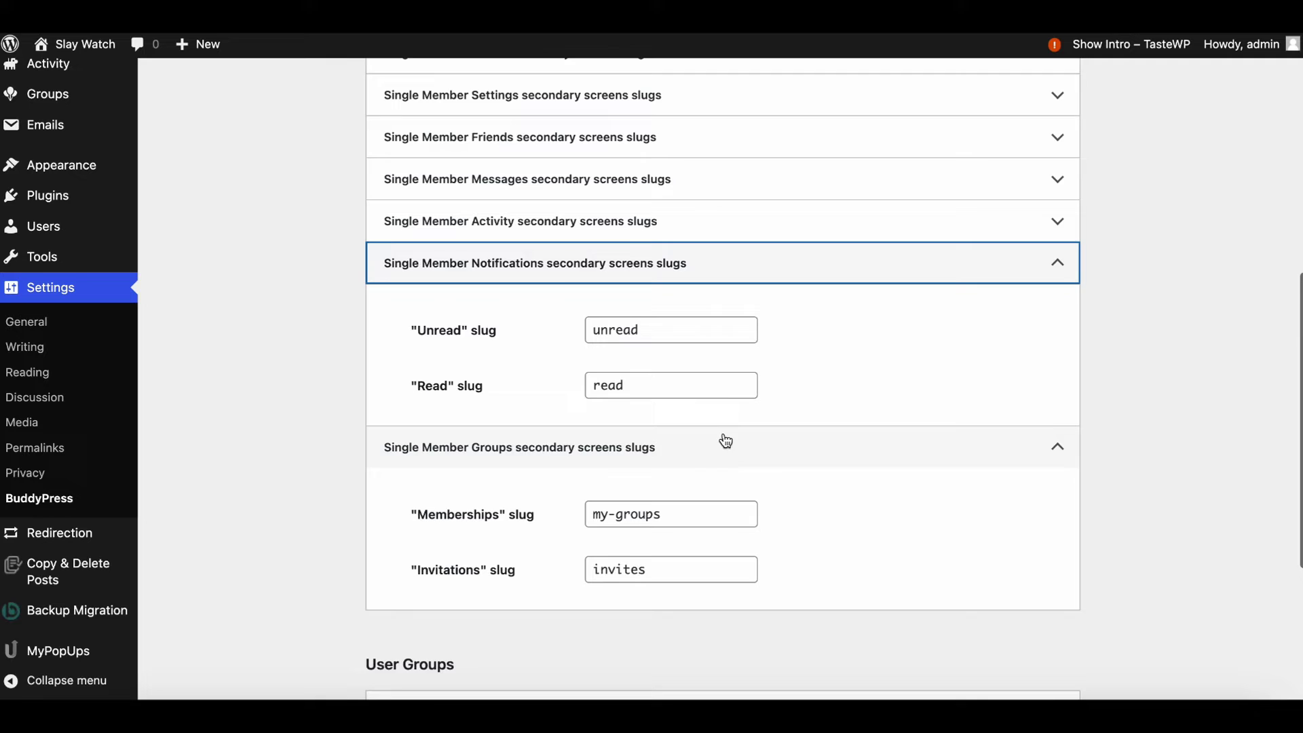
{"action": "scroll", "scroll_direction": "down", "scroll_amount": 3}
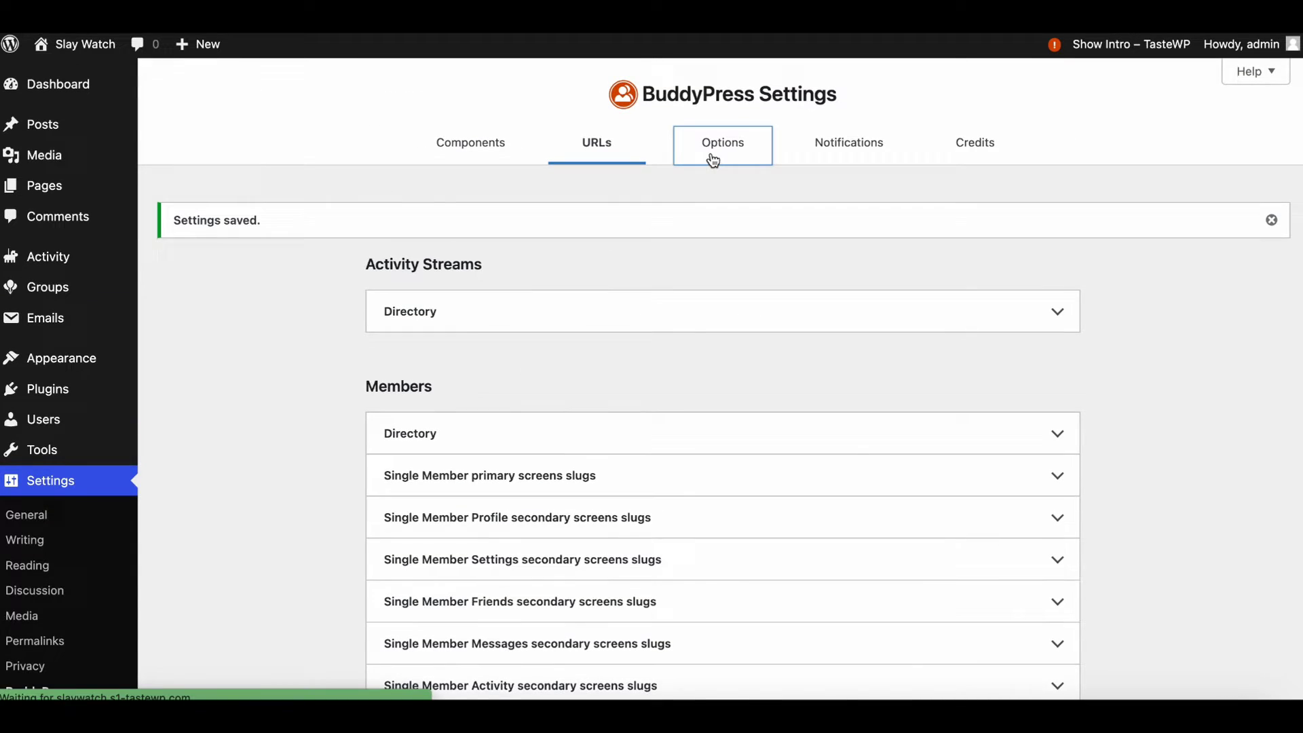
Step: Enable Invitations, Membership Requests and Post Comments on the Options tab and save
{"action": "left_click", "coordinate": [722, 143]}
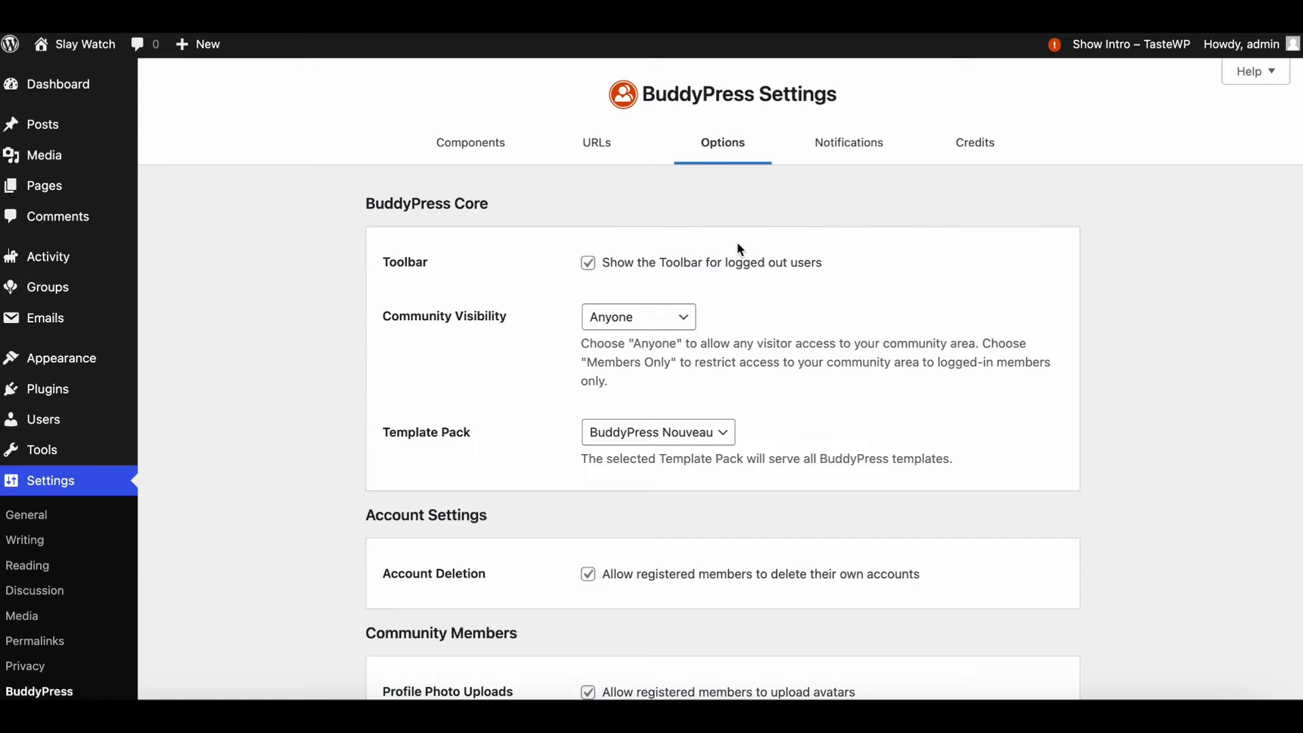
{"action": "scroll", "scroll_direction": "down", "scroll_amount": 3}
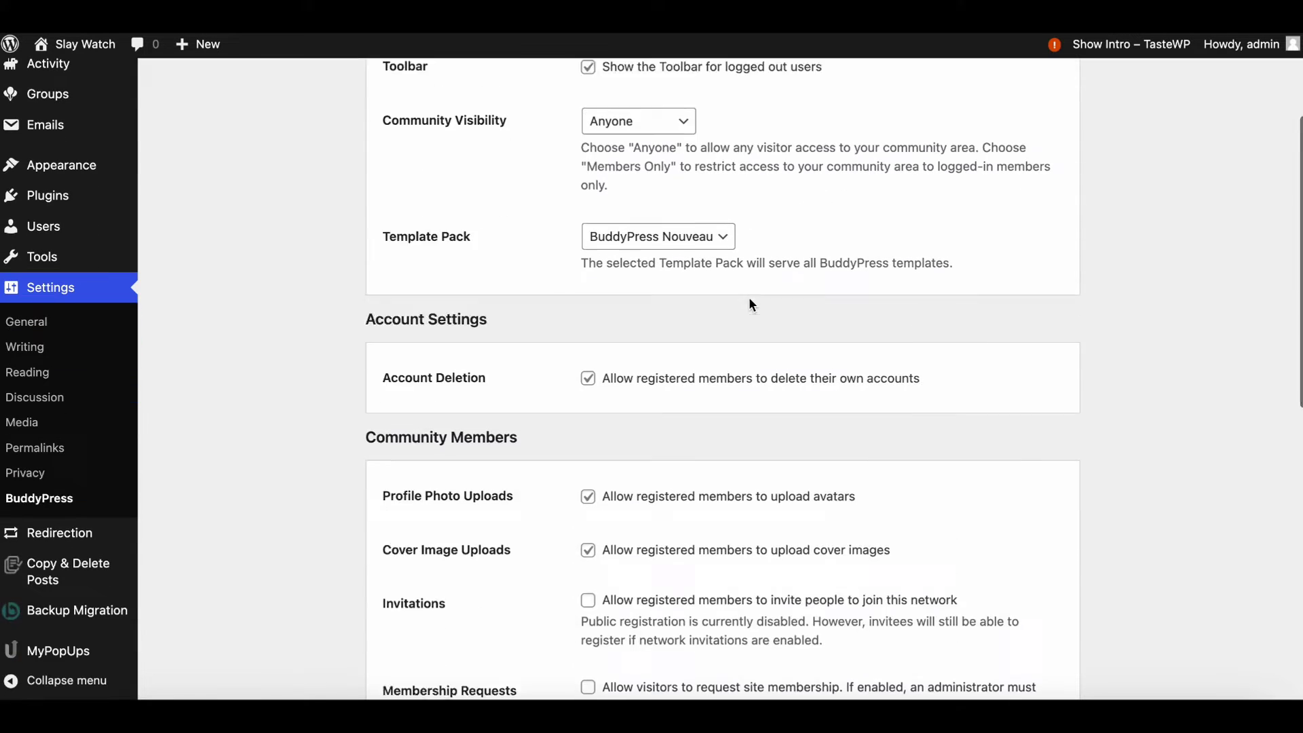
{"action": "scroll", "scroll_direction": "down", "scroll_amount": 3}
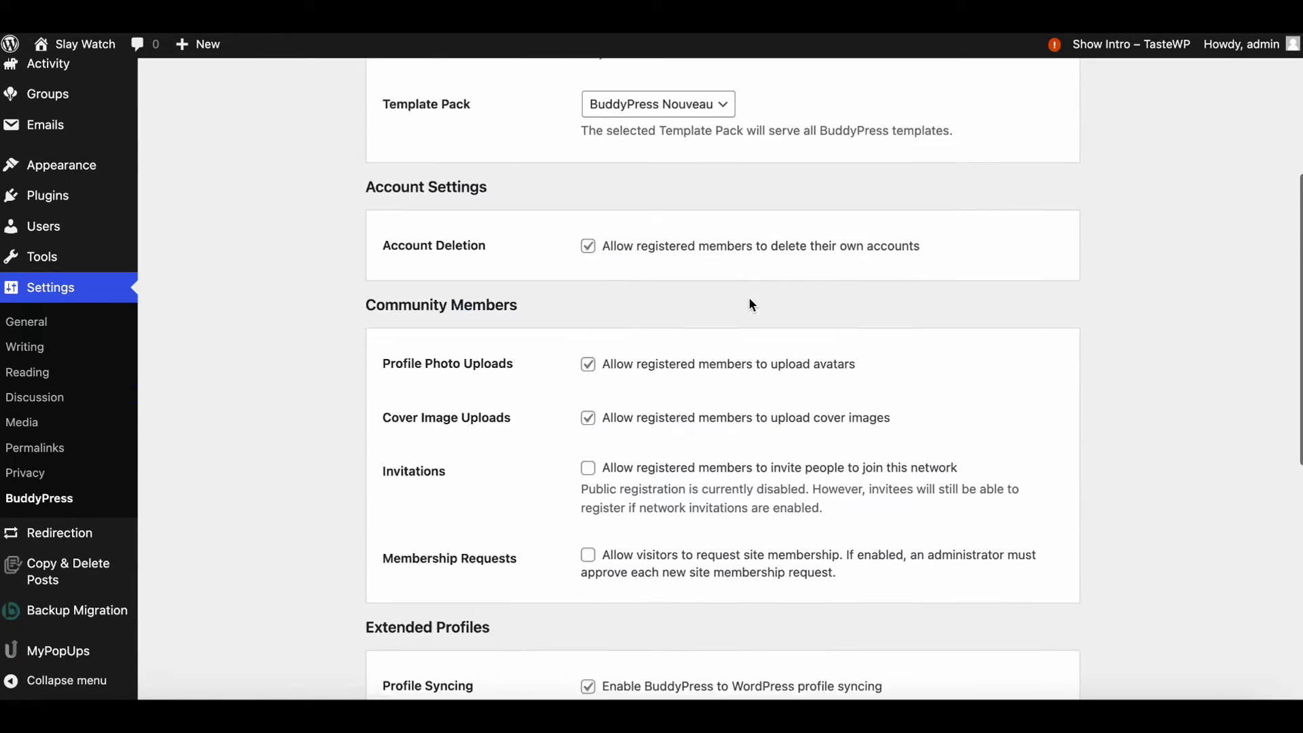
{"action": "scroll", "scroll_direction": "down", "scroll_amount": 3}
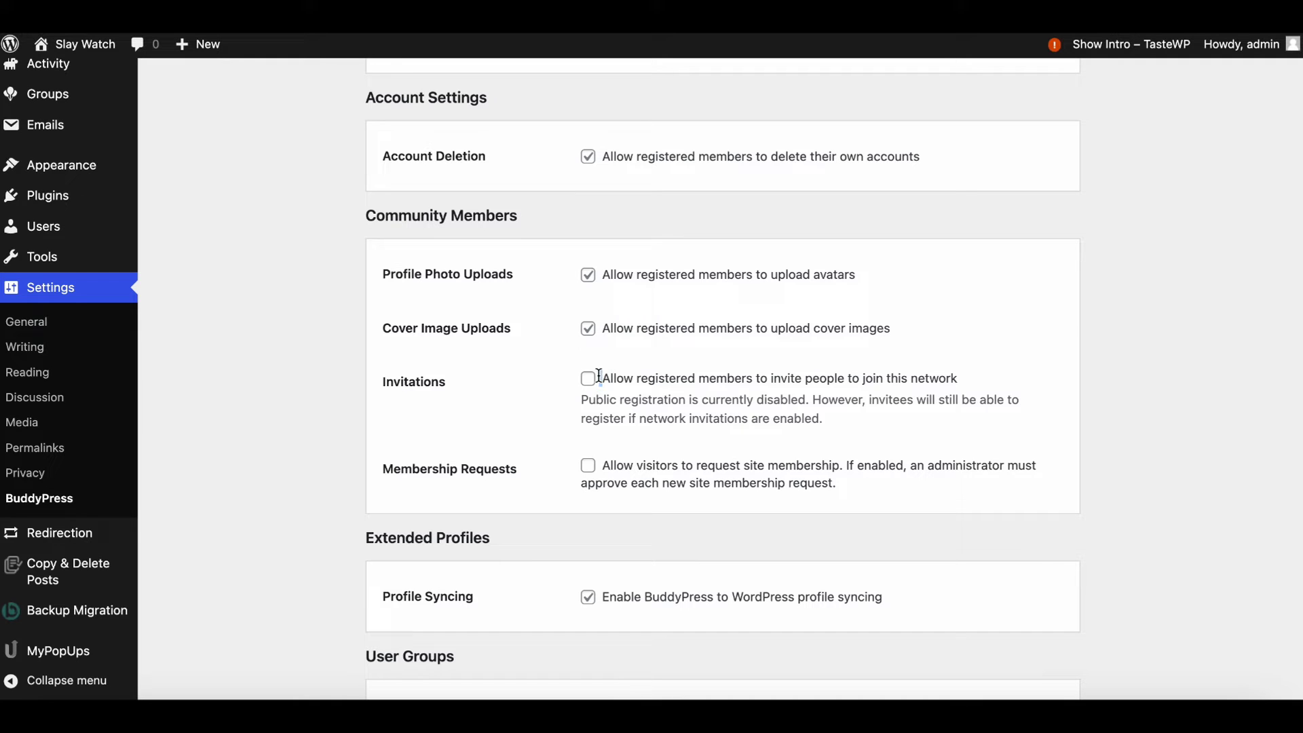
{"action": "left_click", "coordinate": [588, 464]}
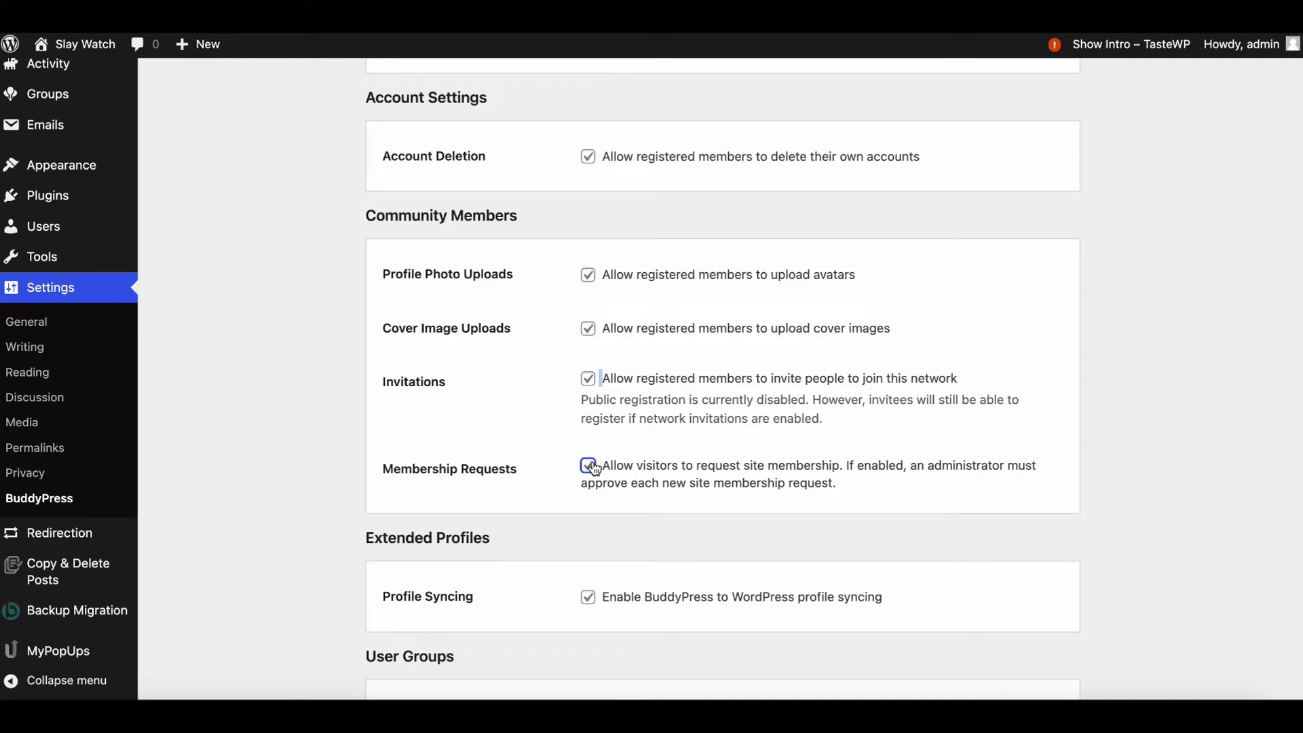
{"action": "left_click", "coordinate": [588, 465]}
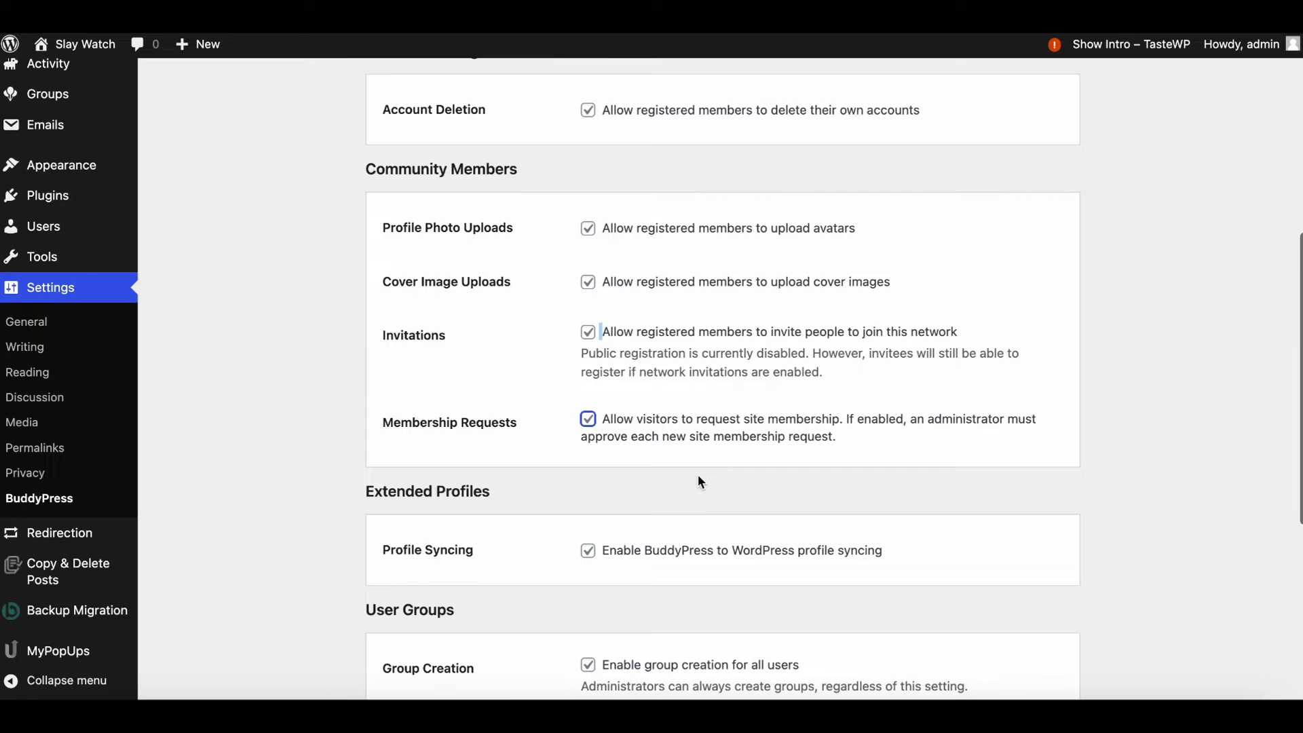
{"action": "scroll", "scroll_direction": "down", "scroll_amount": 3}
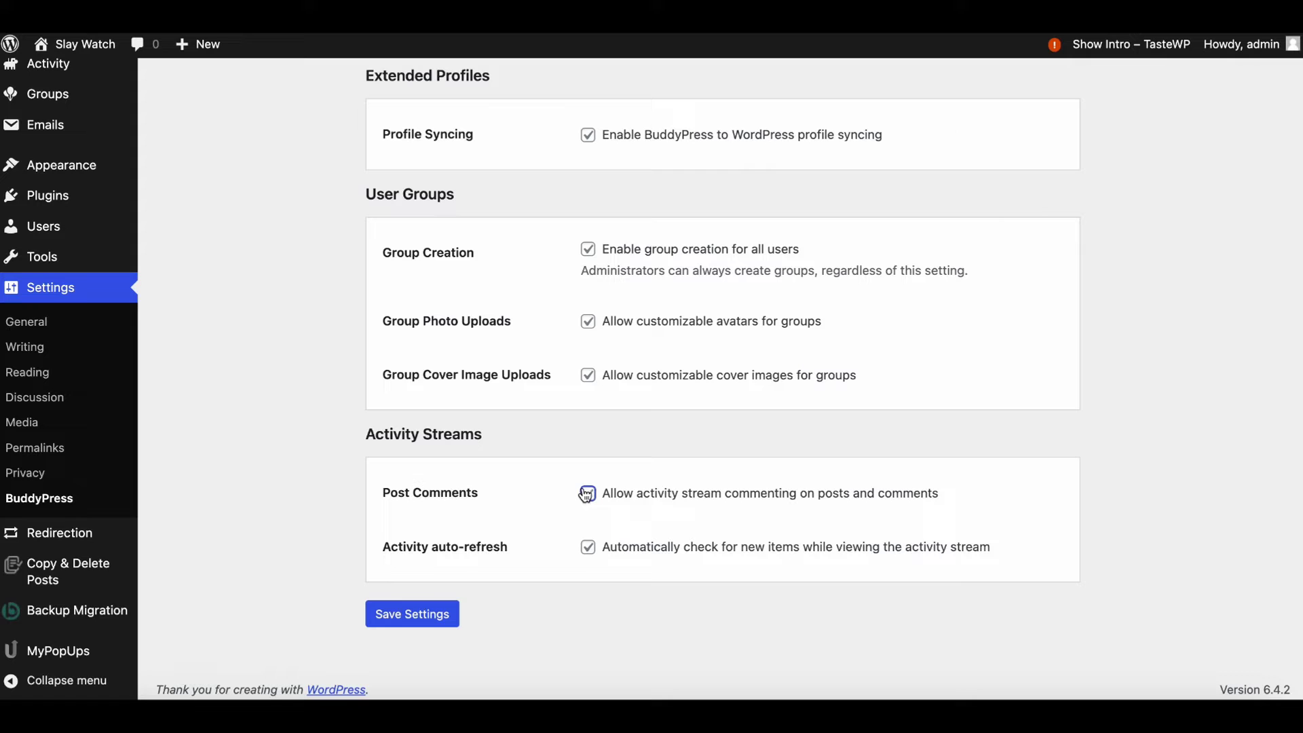
{"action": "left_click", "coordinate": [412, 613]}
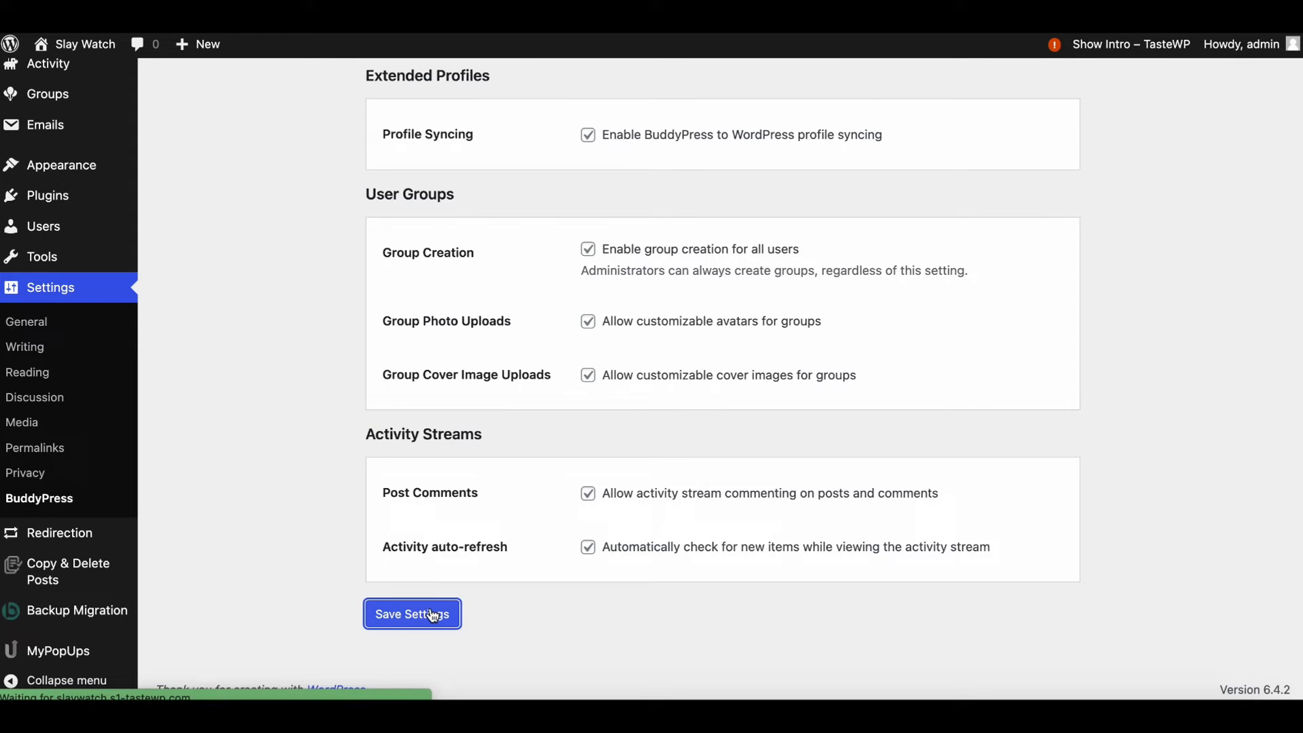
{"action": "left_click", "coordinate": [411, 613]}
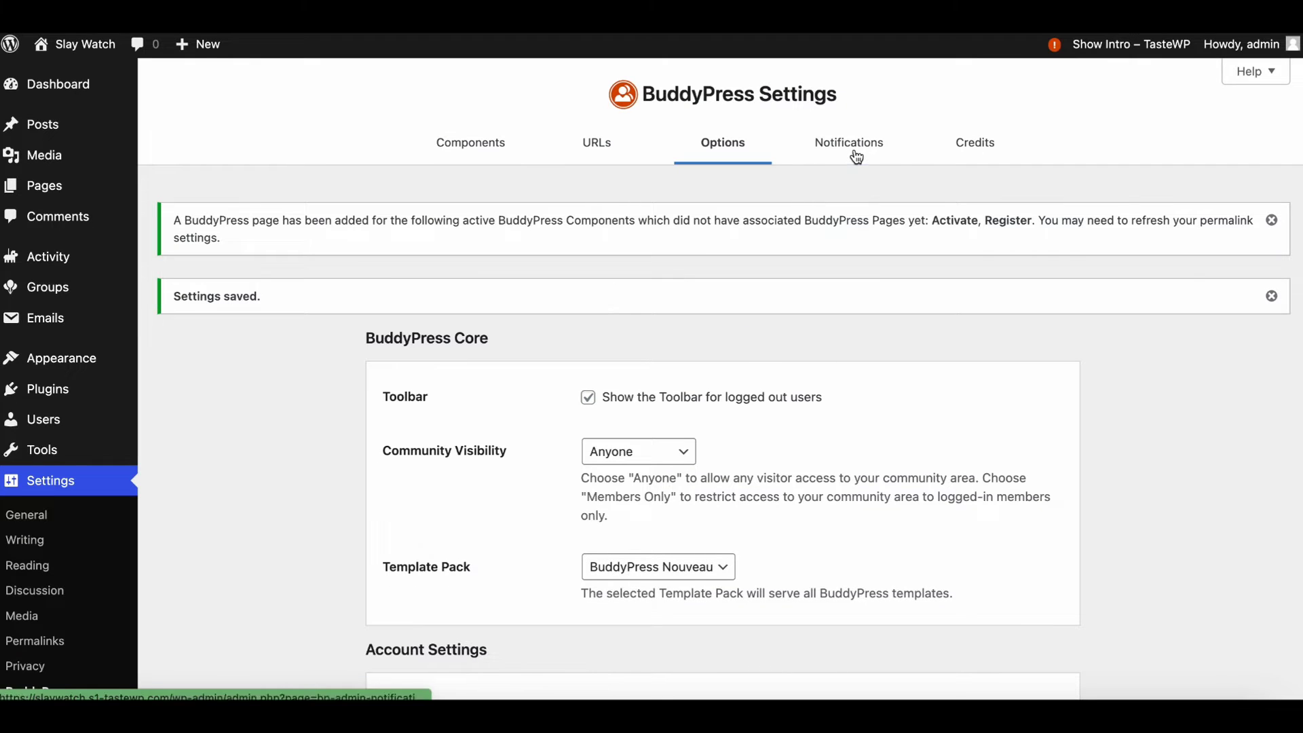
Step: View the Notifications tab, then browse the Credits contributor list
{"action": "left_click", "coordinate": [850, 142]}
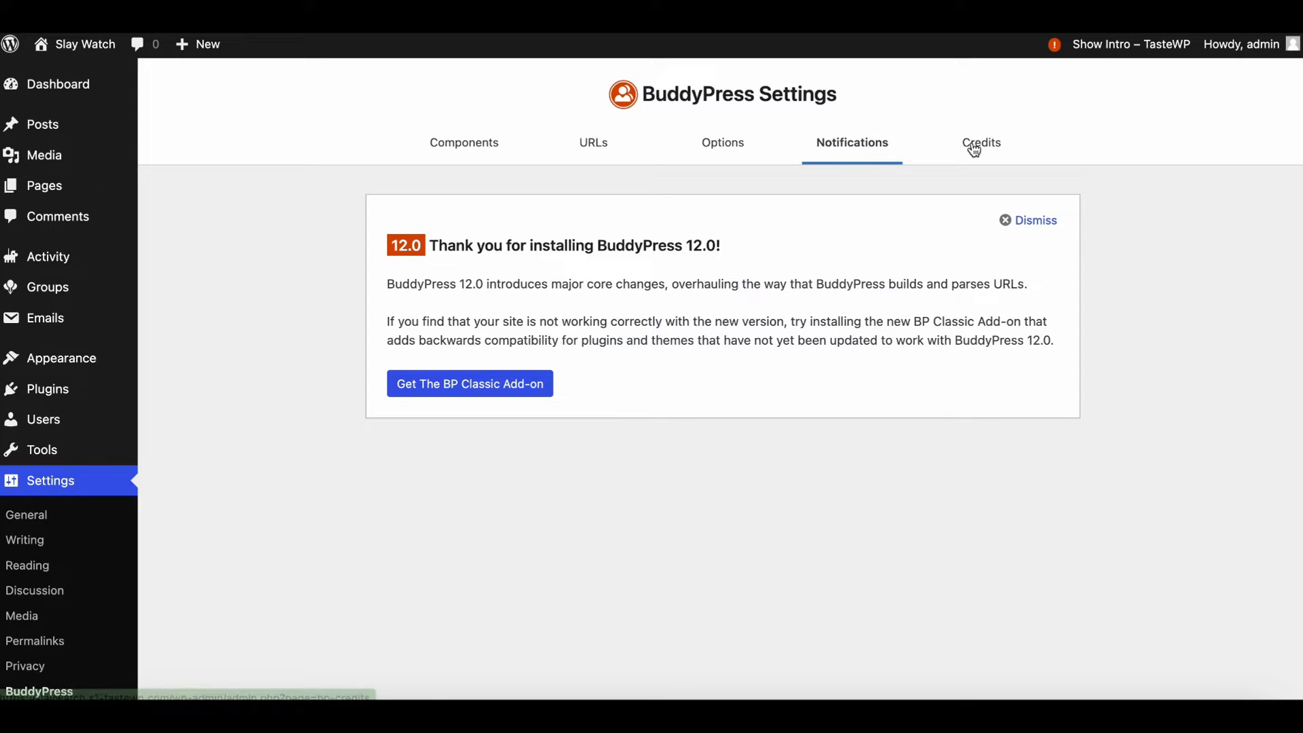
{"action": "left_click", "coordinate": [975, 142]}
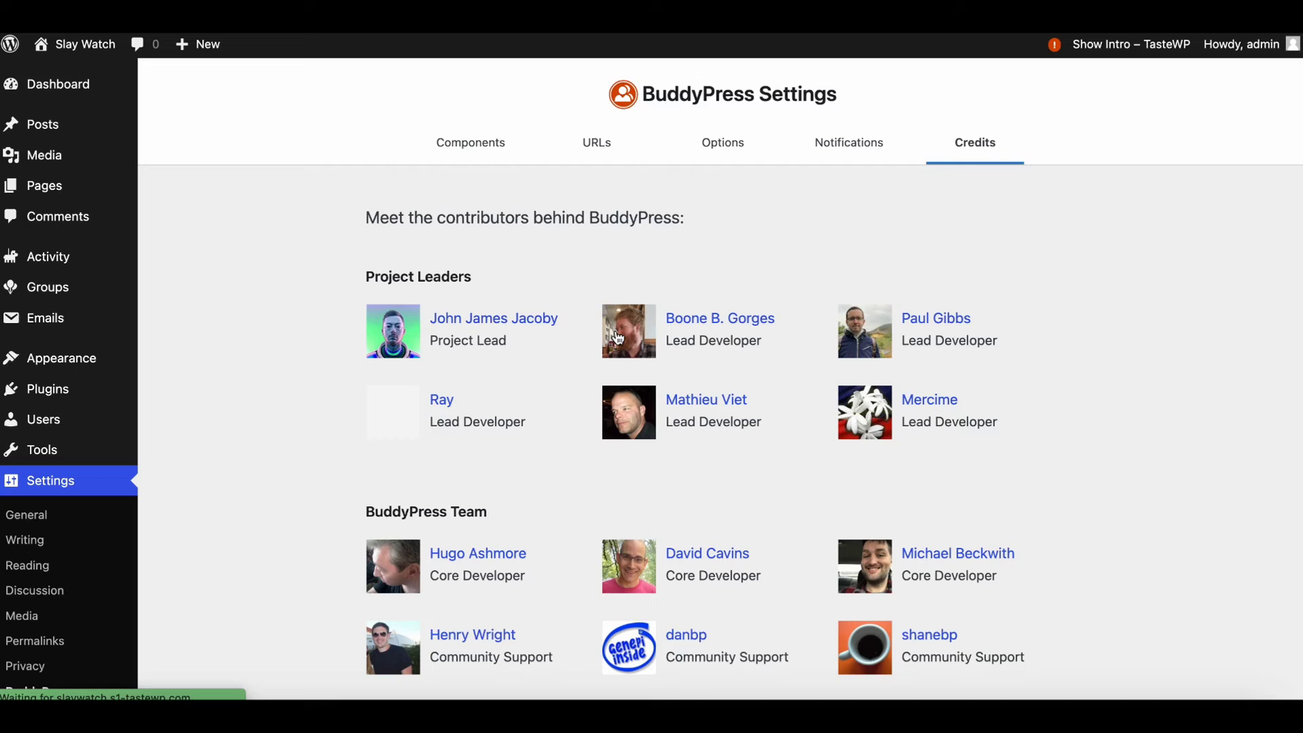
{"action": "scroll", "scroll_direction": "down", "scroll_amount": 3}
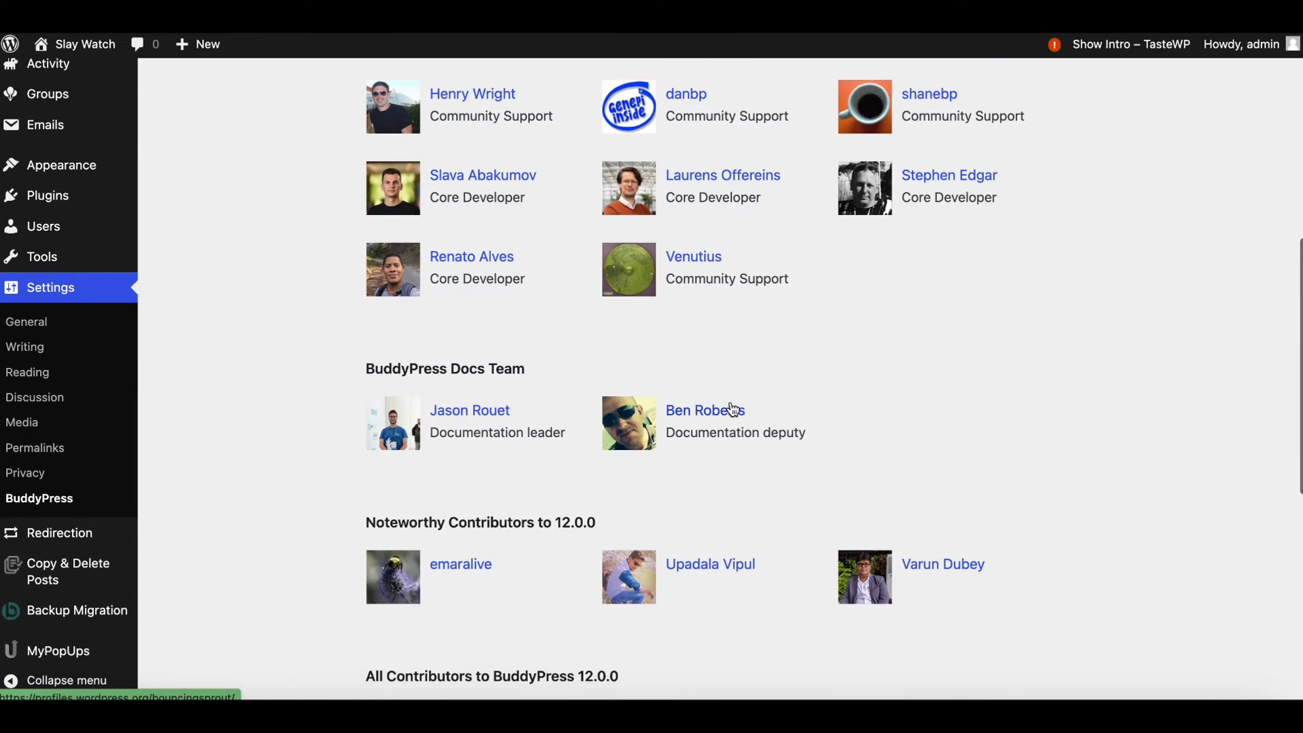
{"action": "scroll", "scroll_direction": "down", "scroll_amount": 3}
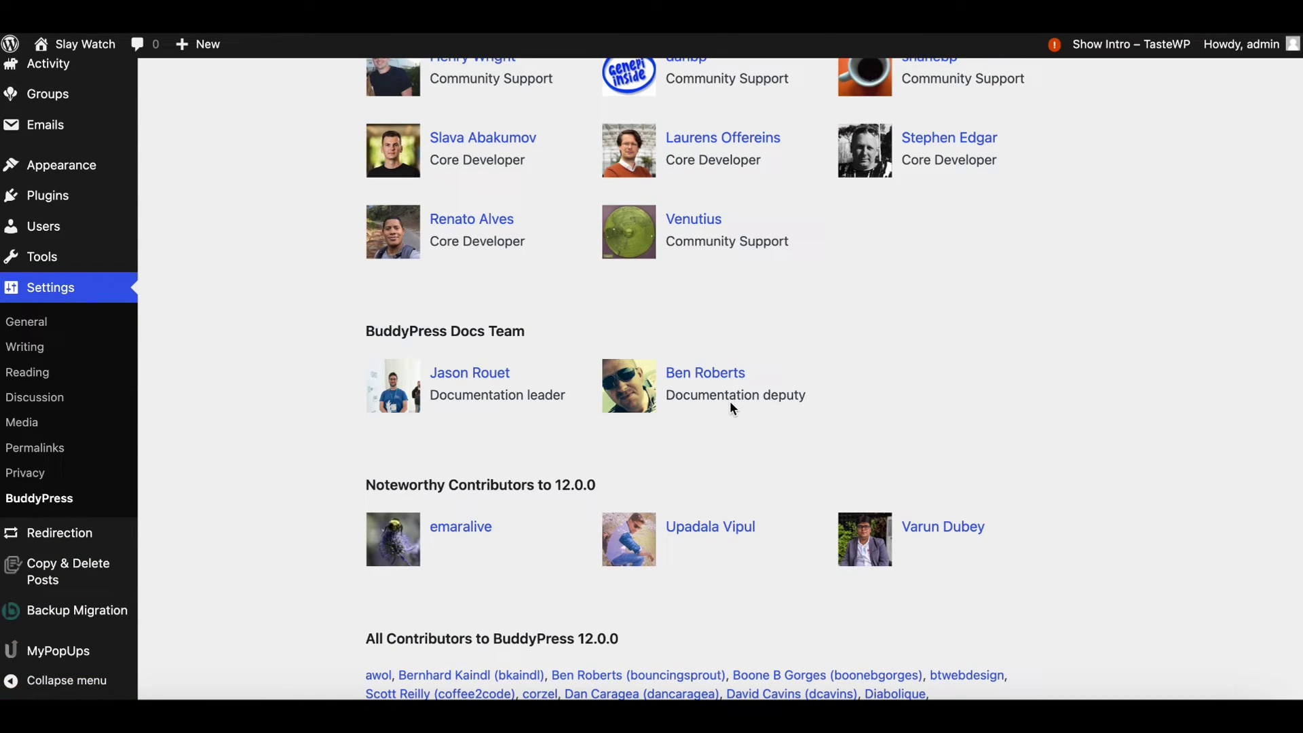
Step: Search the theme directory for 'buddyx', install it and activate it
{"action": "left_click", "coordinate": [61, 164]}
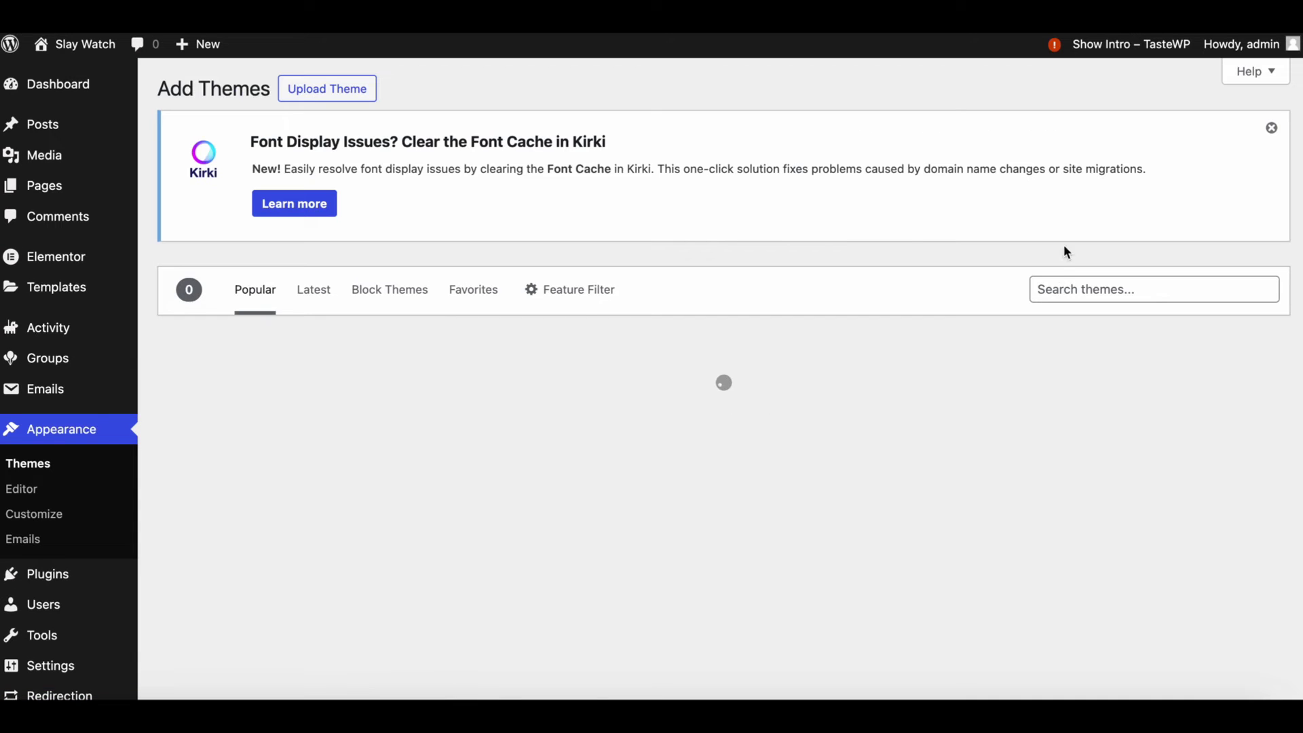
{"action": "type", "text": "buddyx"}
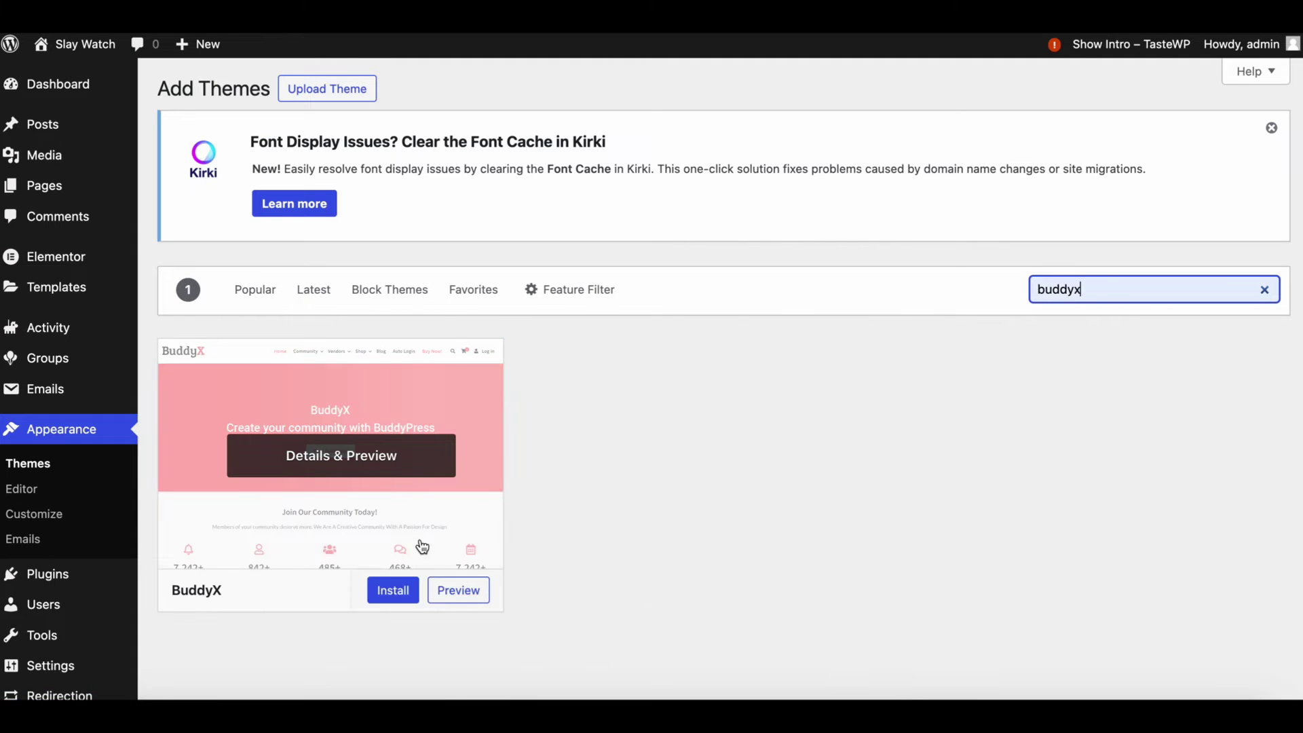
{"action": "left_click", "coordinate": [392, 590]}
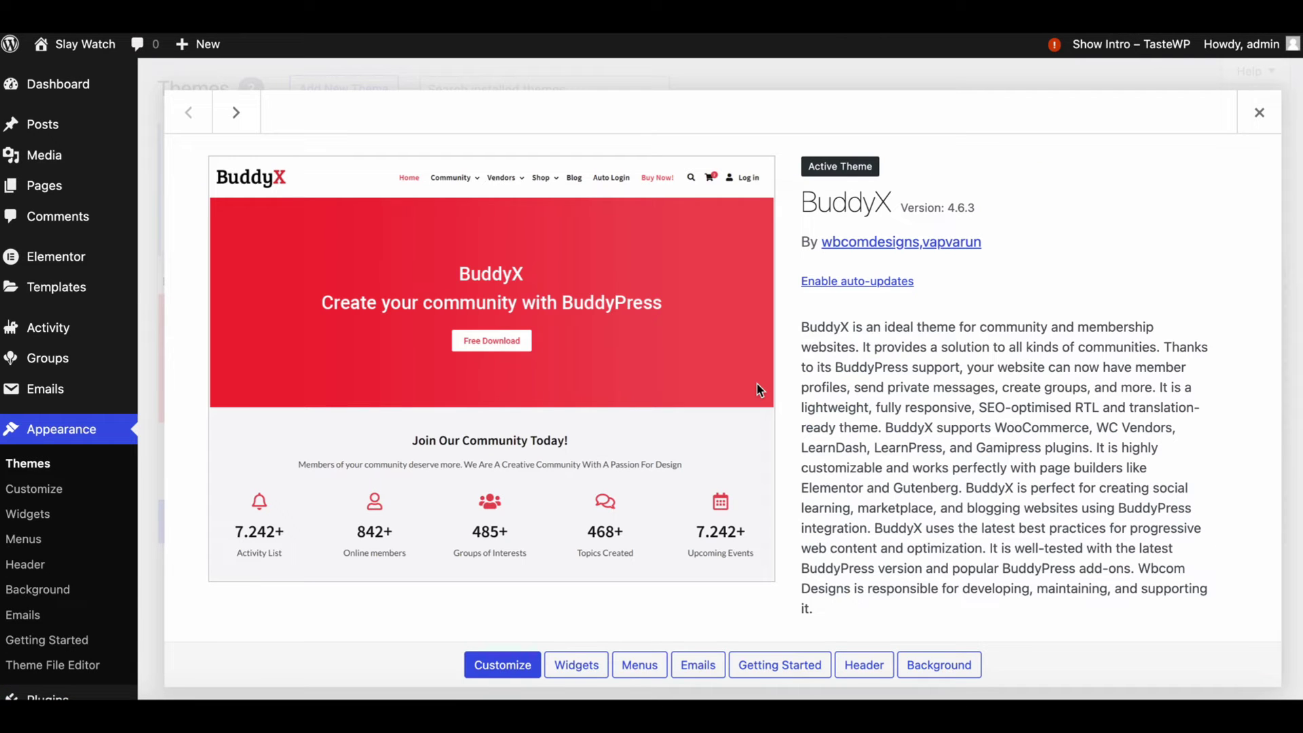
{"action": "mouse_move", "coordinate": [83, 43]}
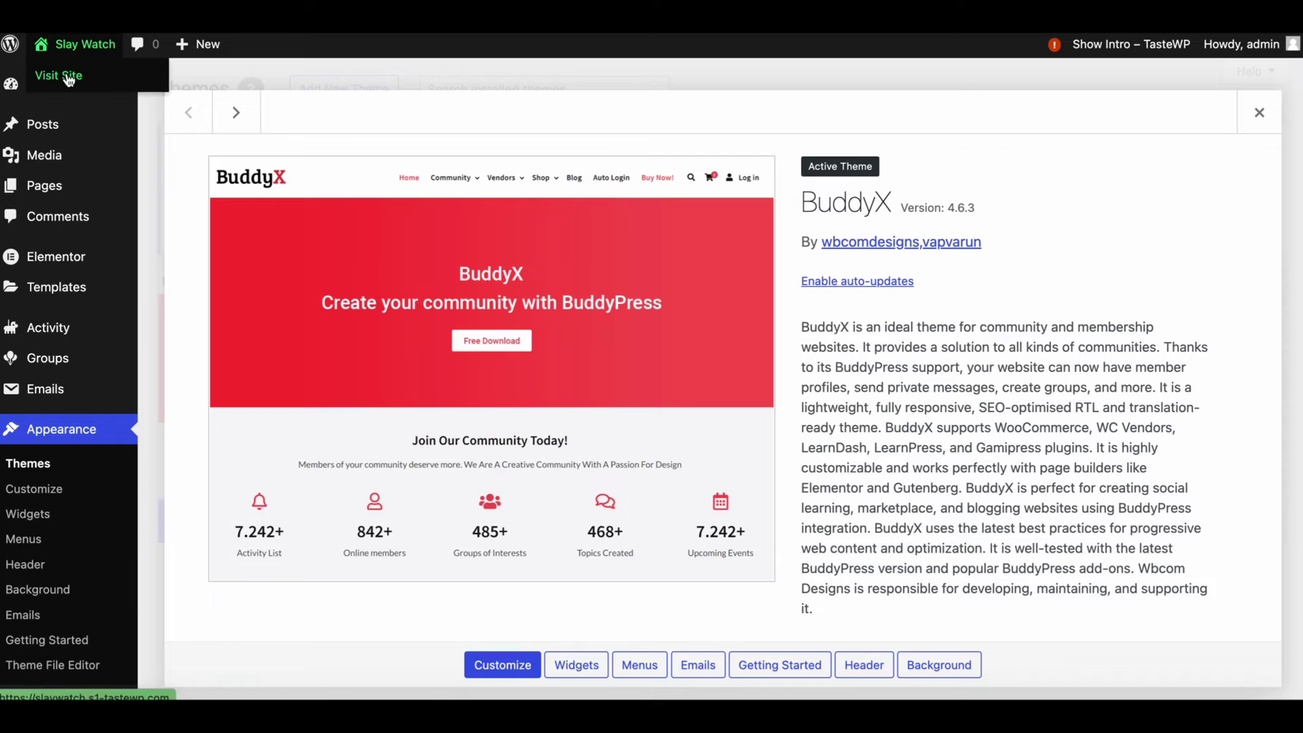
Step: Add the BuddyPress directory pages to the Main menu in the Customizer and publish
{"action": "left_click", "coordinate": [58, 75]}
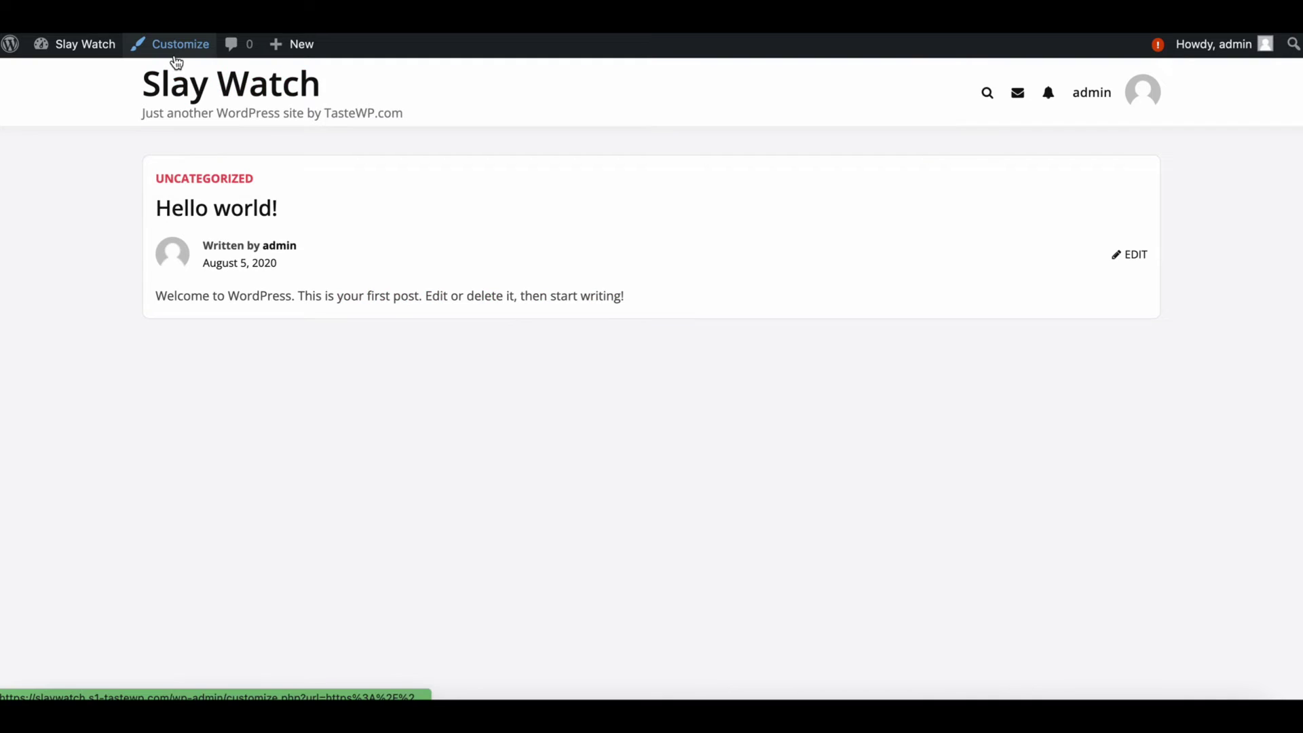
{"action": "left_click", "coordinate": [179, 44]}
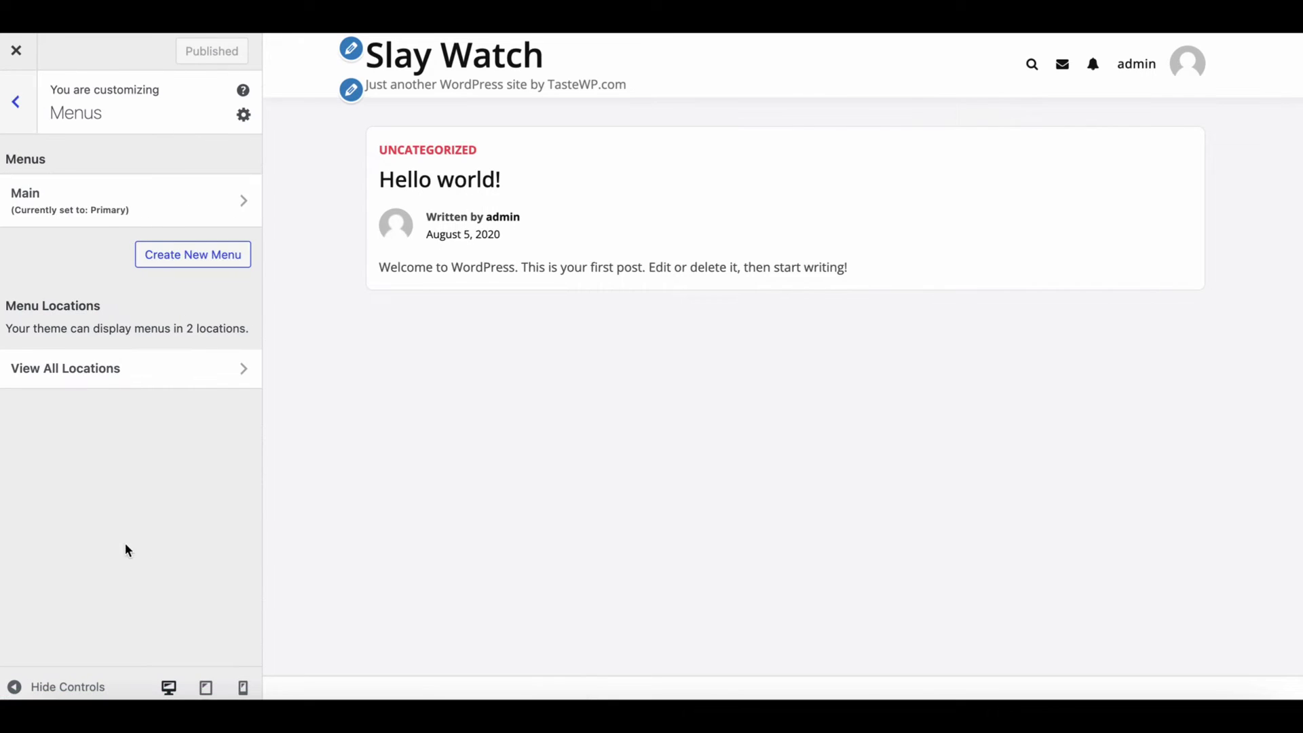
{"action": "left_click", "coordinate": [124, 201]}
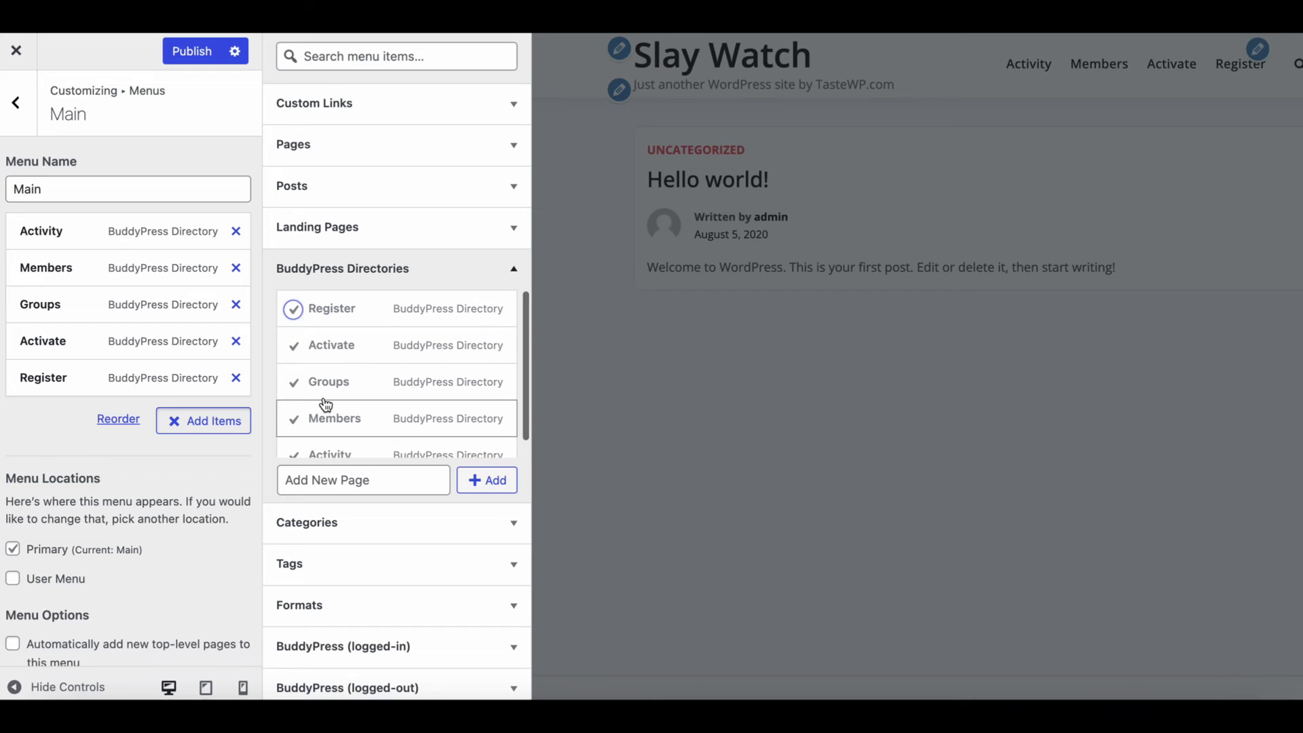
{"action": "left_click", "coordinate": [42, 378]}
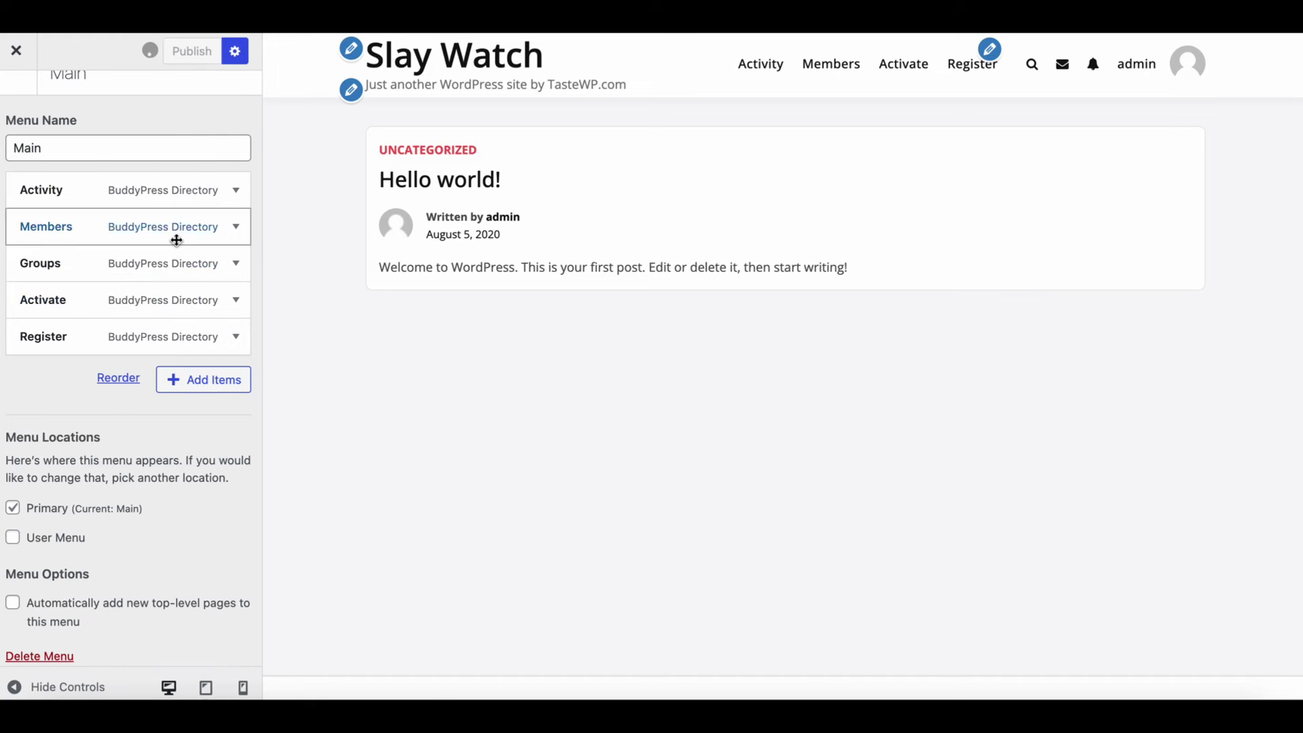
{"action": "left_click", "coordinate": [191, 50]}
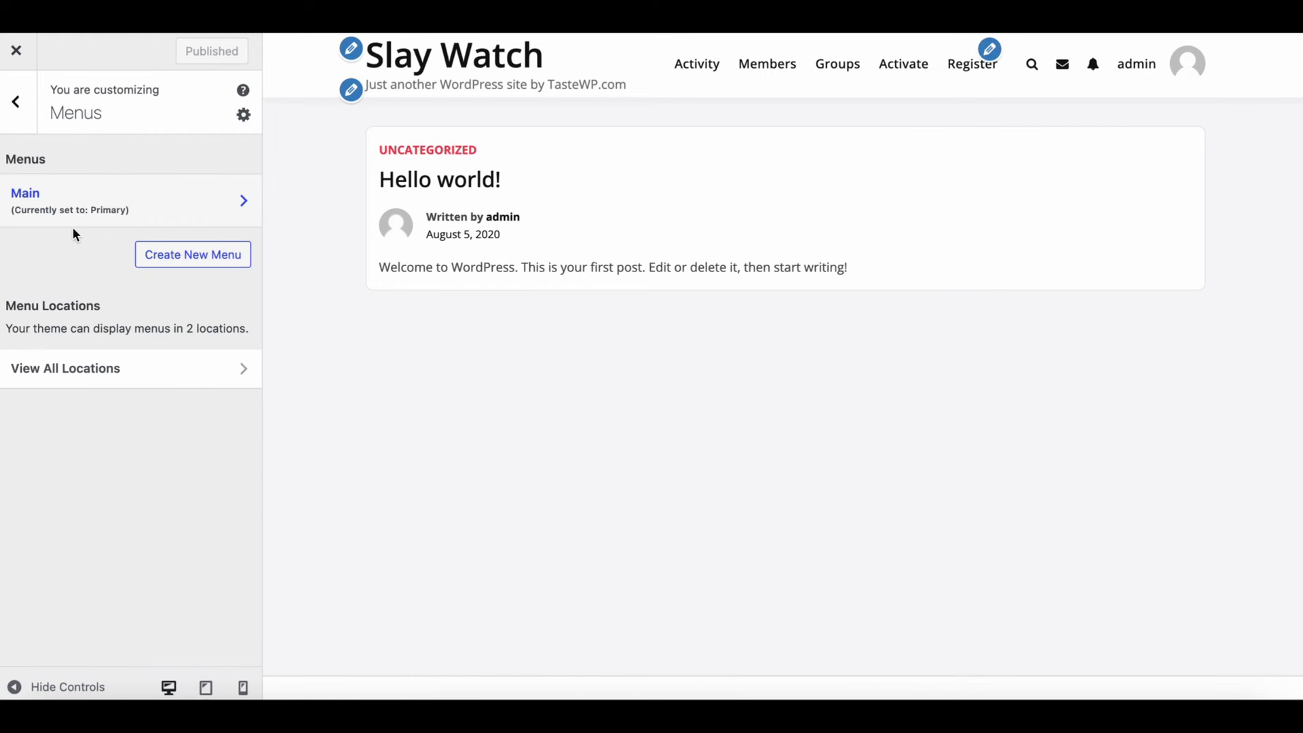
Step: Create menu 'User' in the User Menu location, add the logged-in BuddyPress links and publish
{"action": "left_click", "coordinate": [191, 253]}
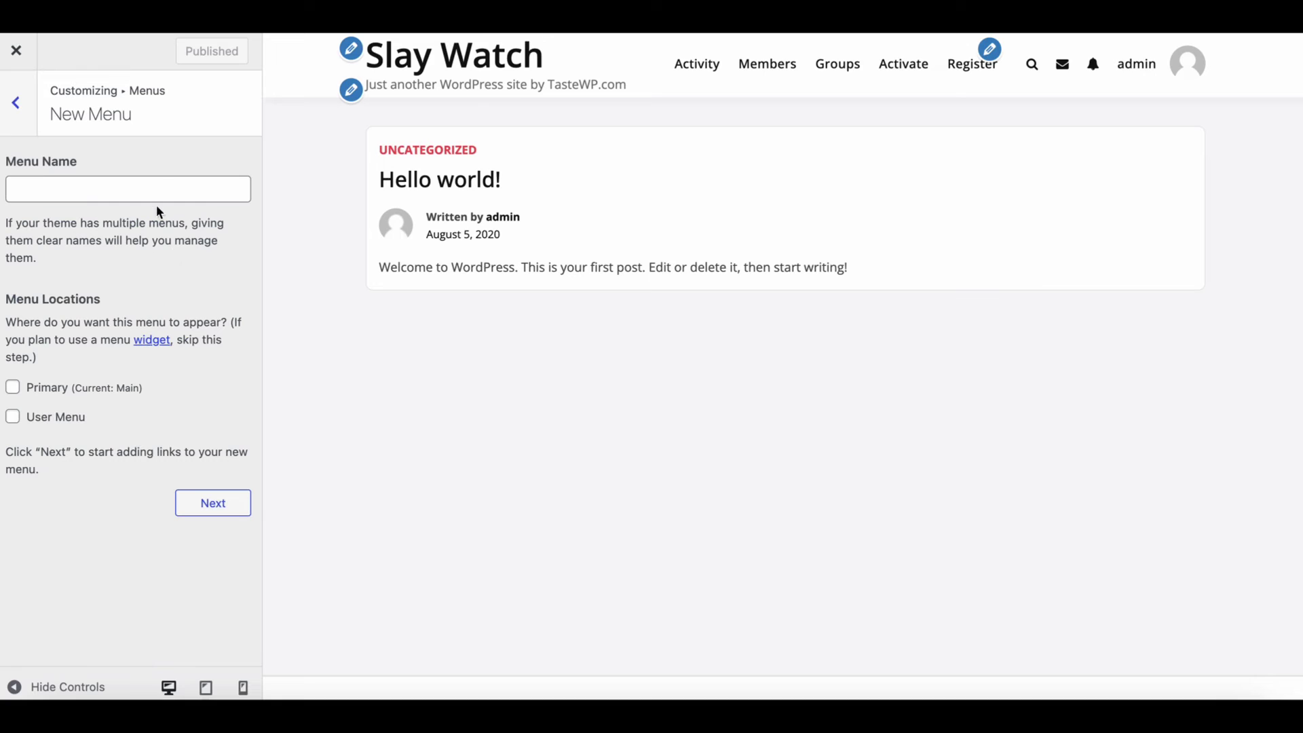
{"action": "type", "text": "User"}
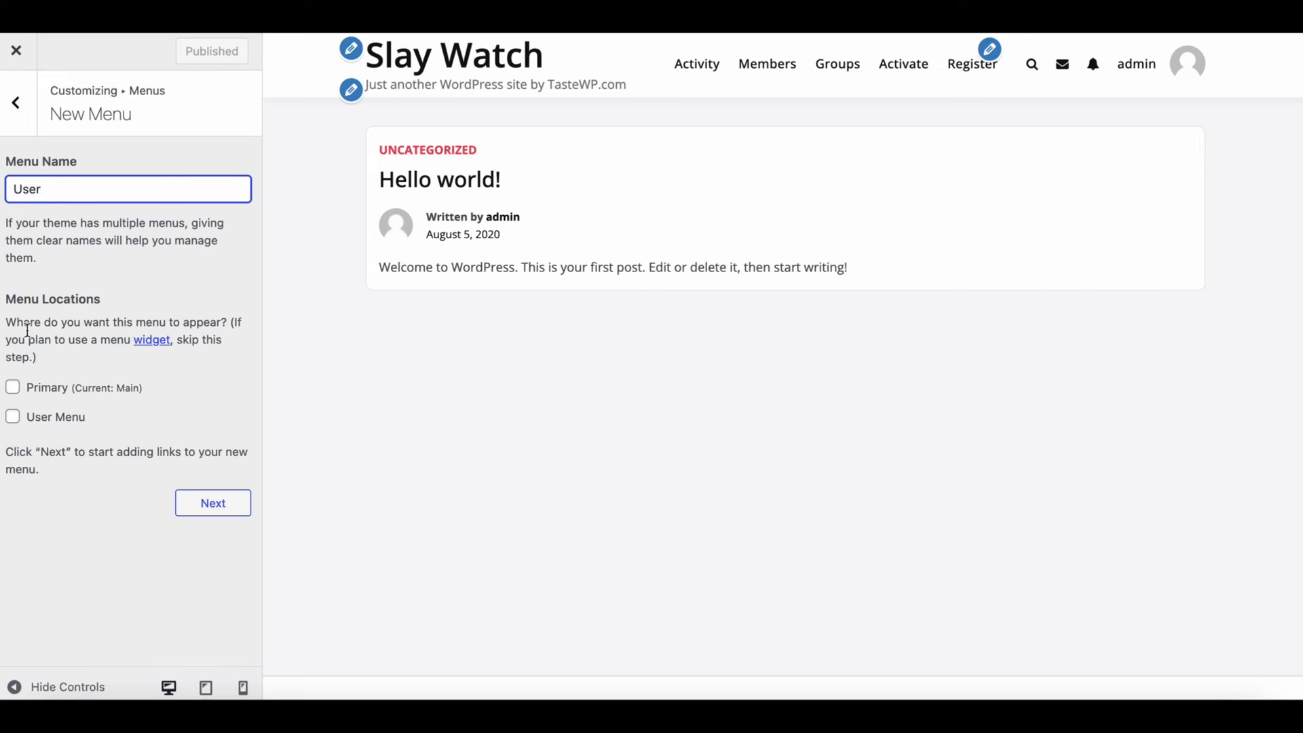
{"action": "left_click", "coordinate": [213, 502]}
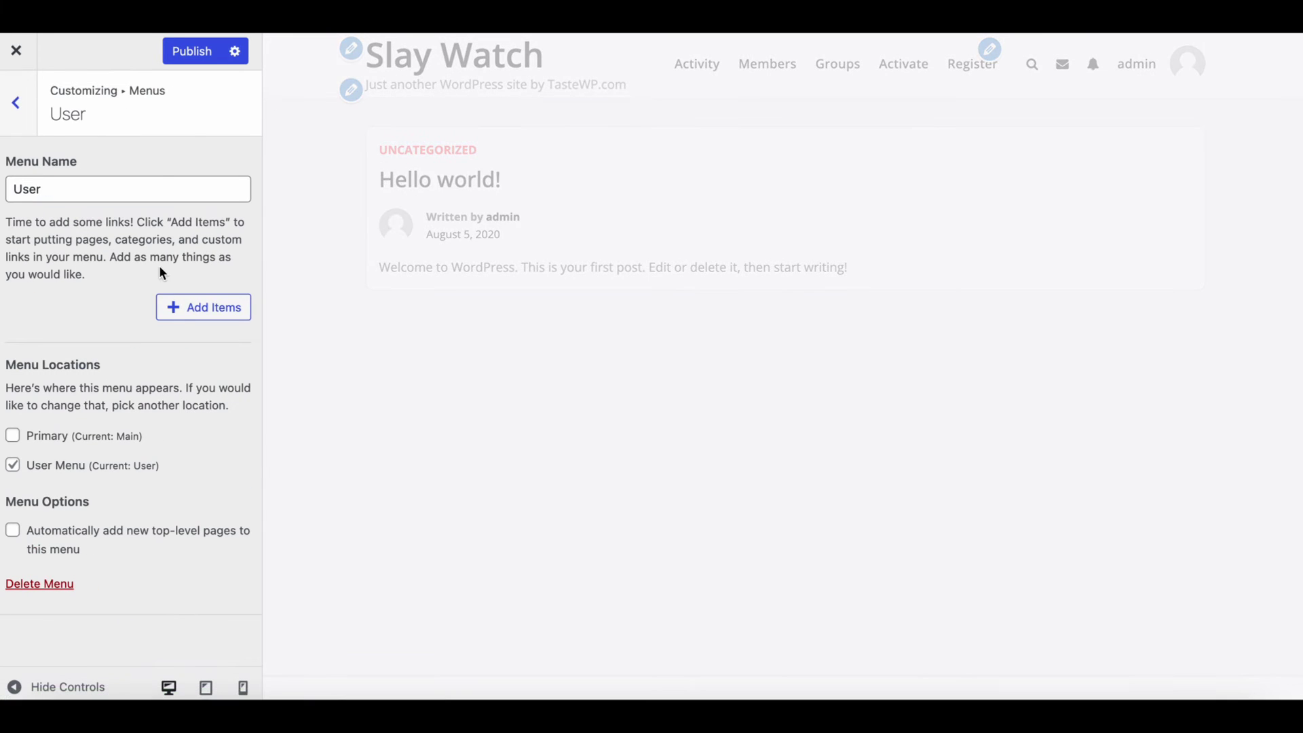
{"action": "left_click", "coordinate": [203, 306]}
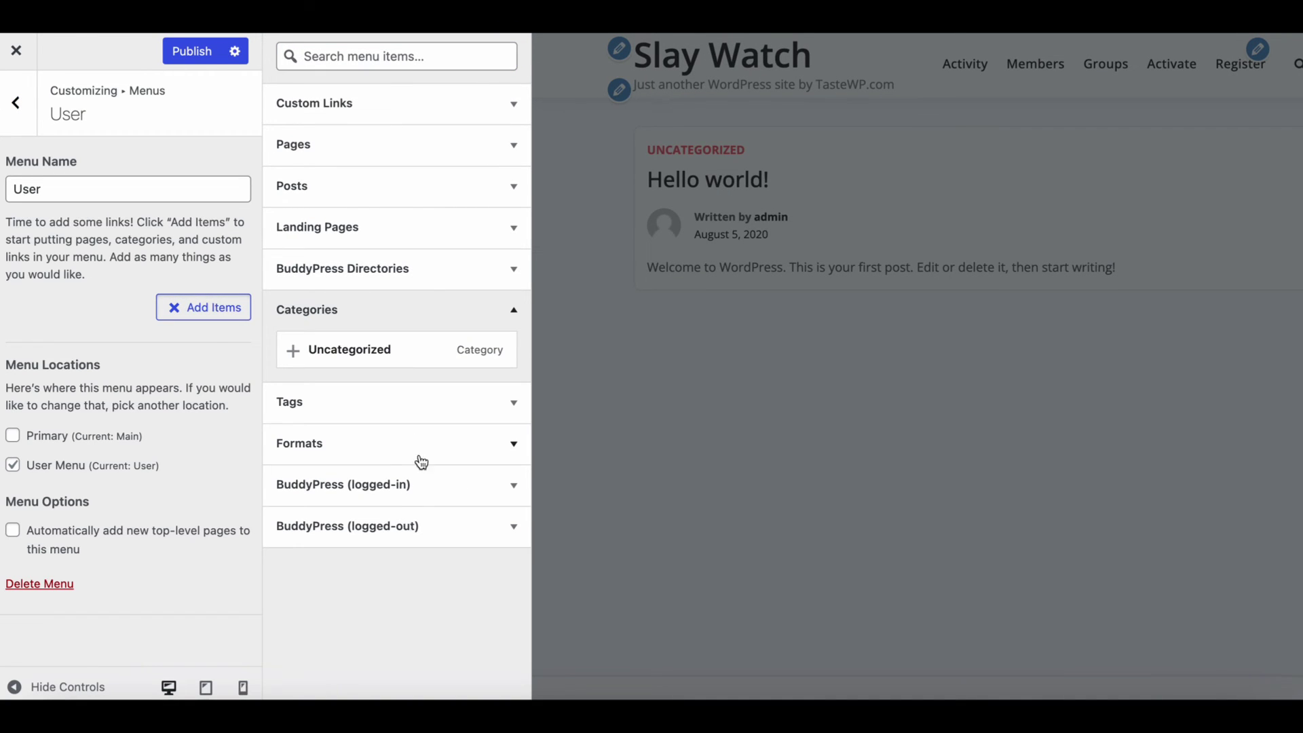
{"action": "left_click", "coordinate": [342, 484]}
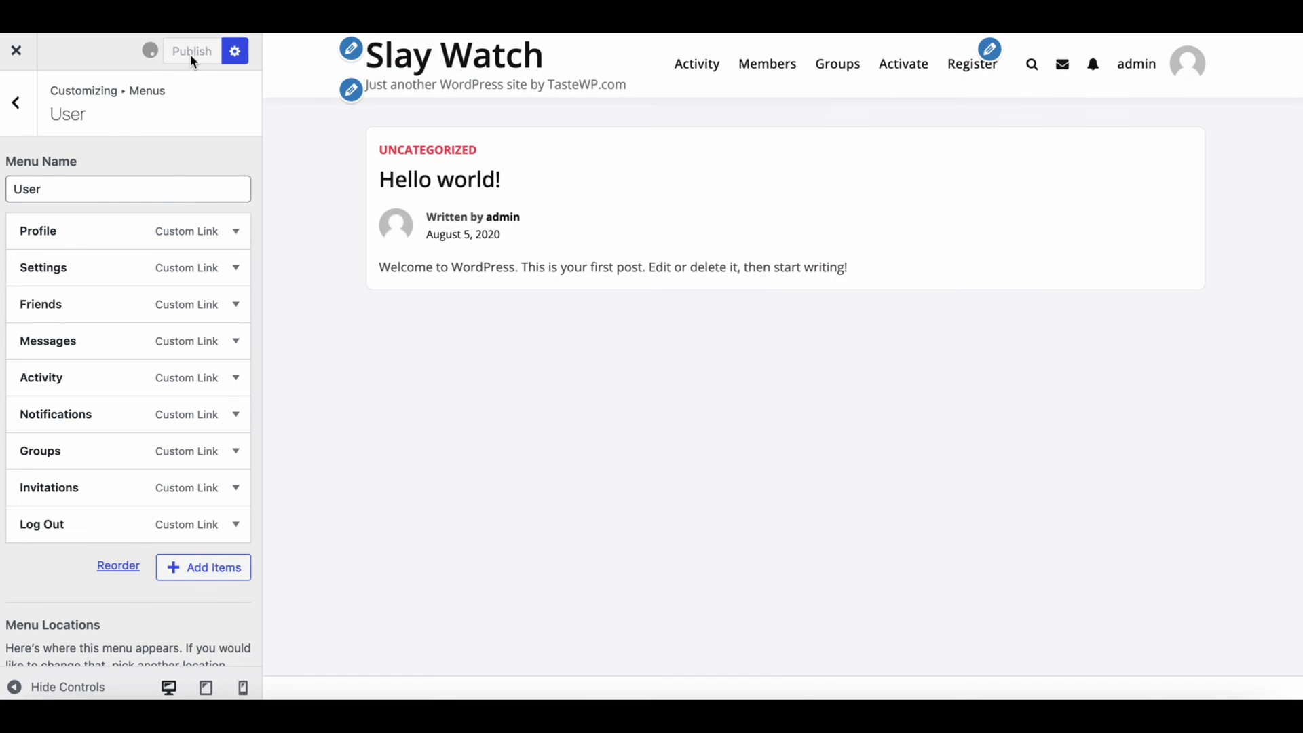
{"action": "left_click", "coordinate": [192, 51]}
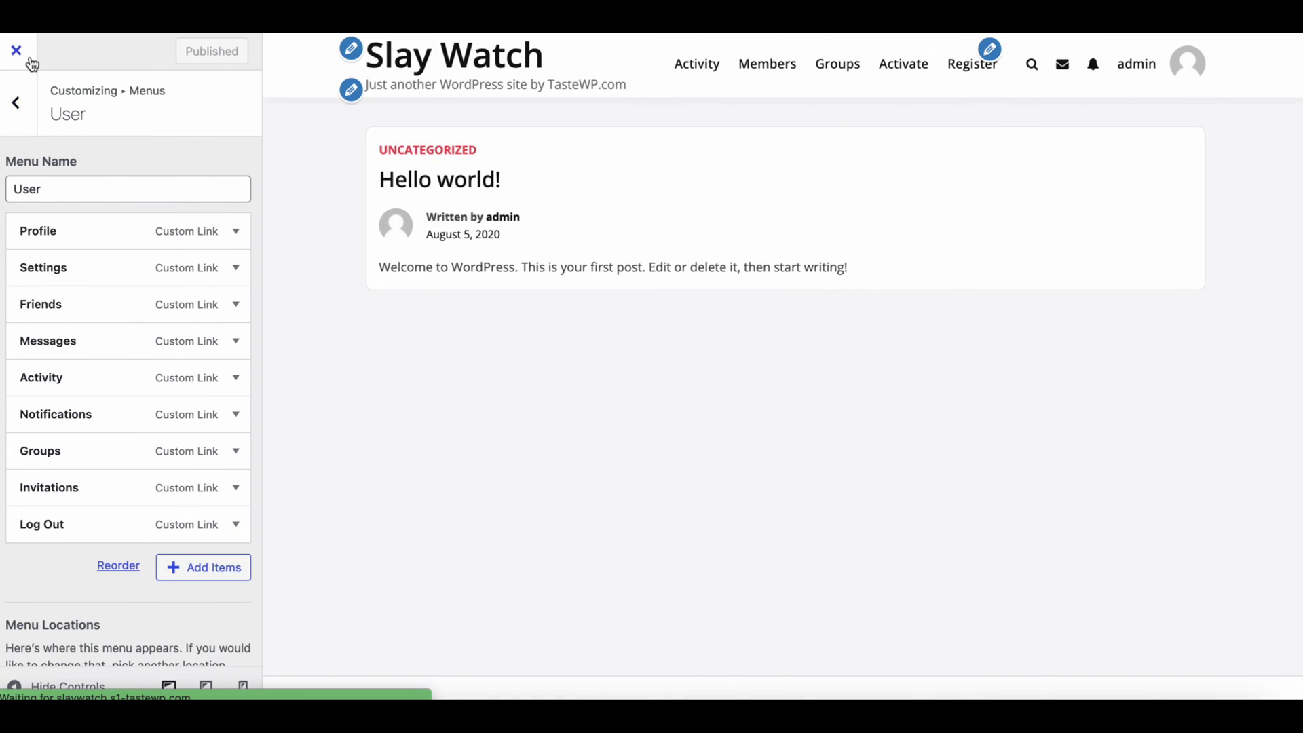
Step: Close the Customizer and visit Activity, Members and the admin member's profile
{"action": "left_click", "coordinate": [15, 50]}
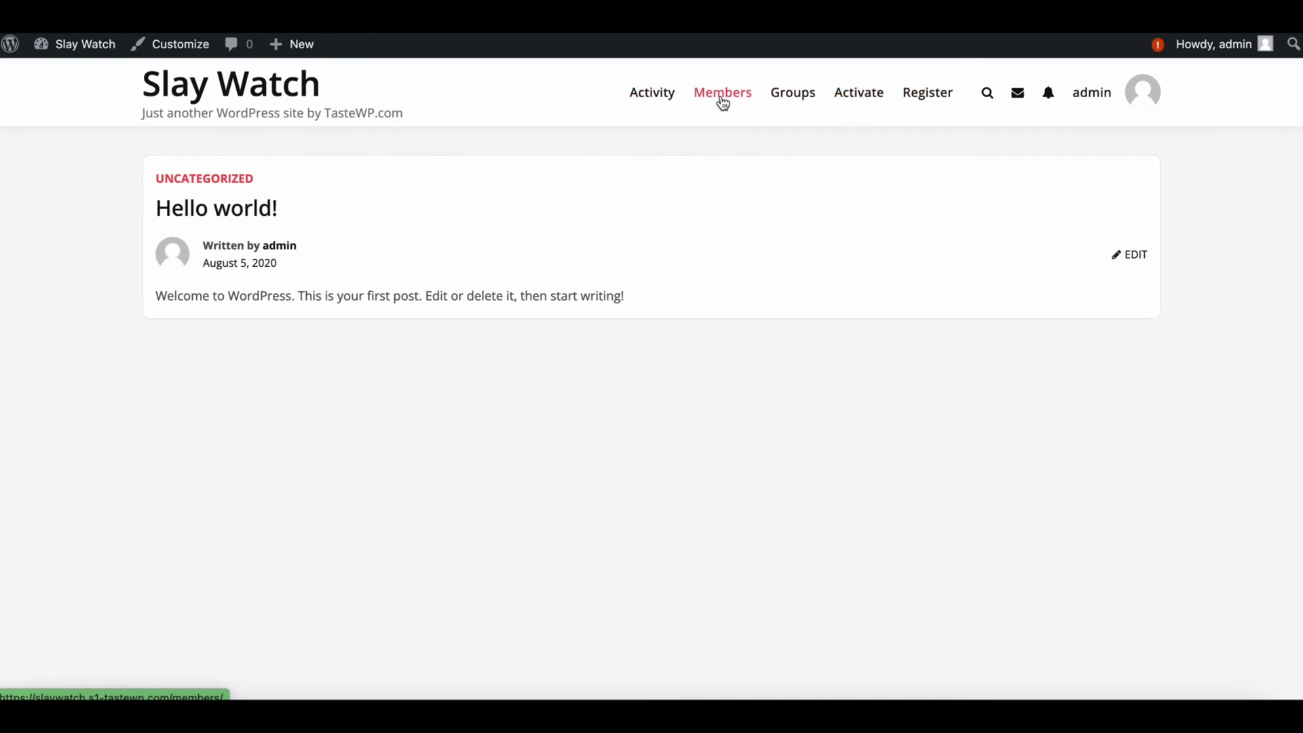
{"action": "left_click", "coordinate": [651, 92]}
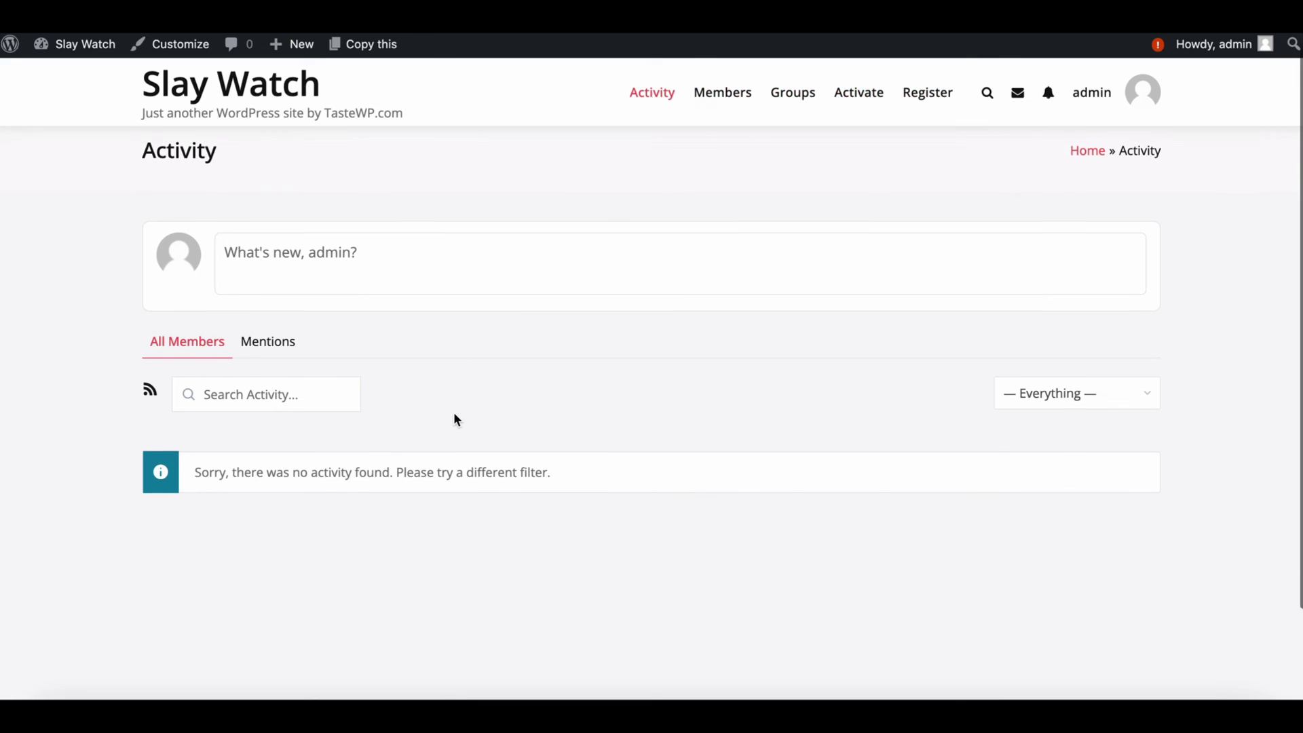
{"action": "left_click", "coordinate": [720, 92]}
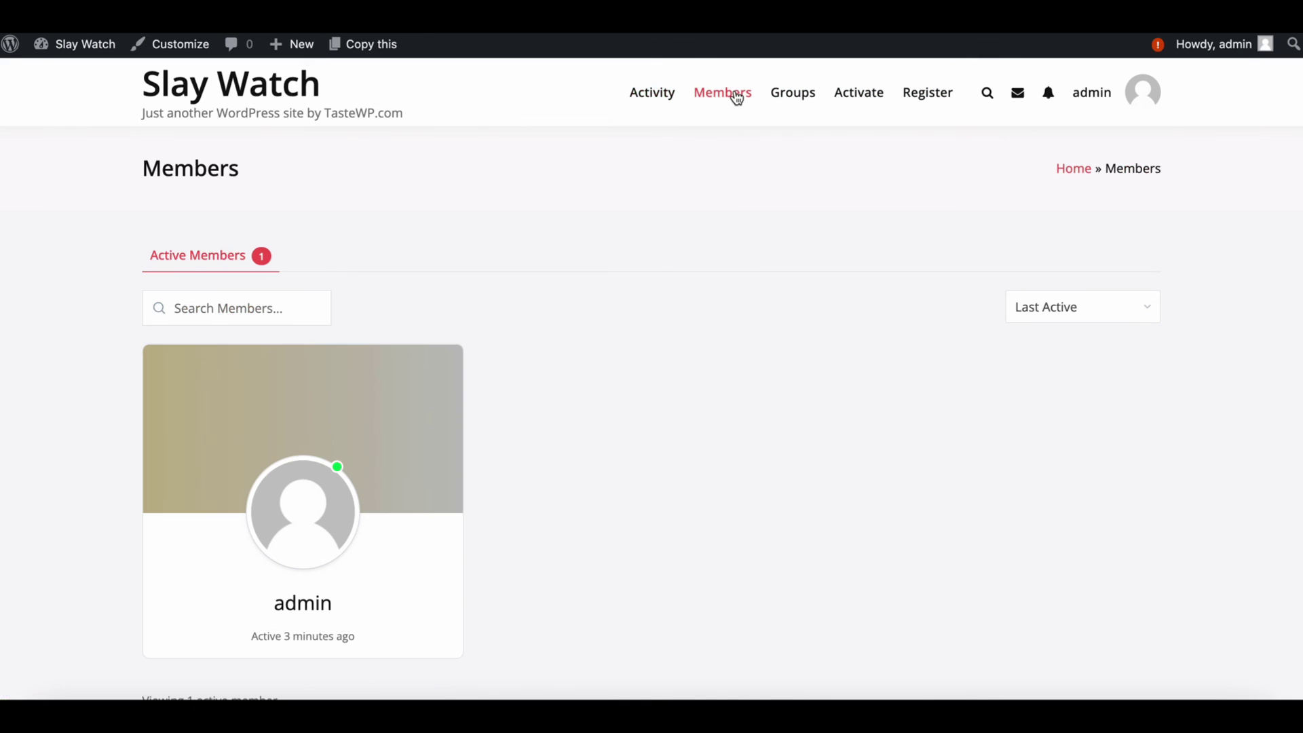
{"action": "left_click", "coordinate": [301, 512]}
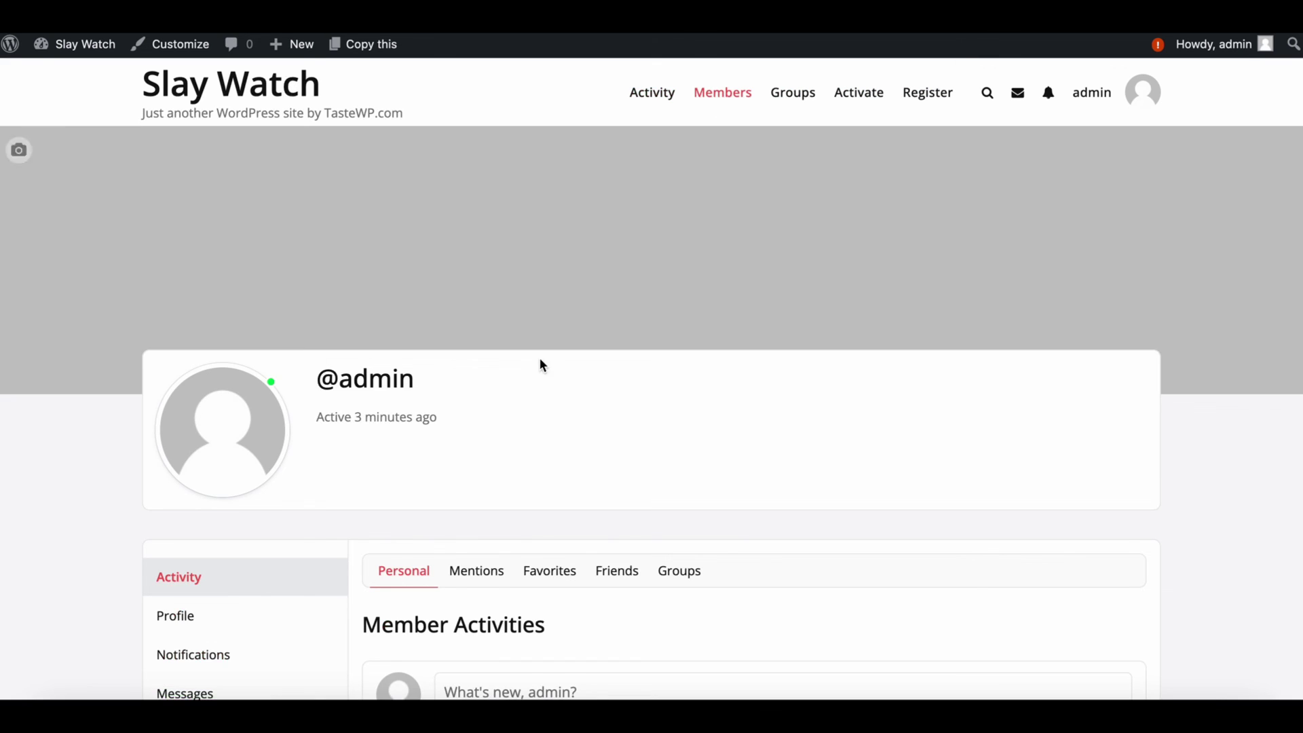
{"action": "scroll", "scroll_direction": "down", "scroll_amount": 3}
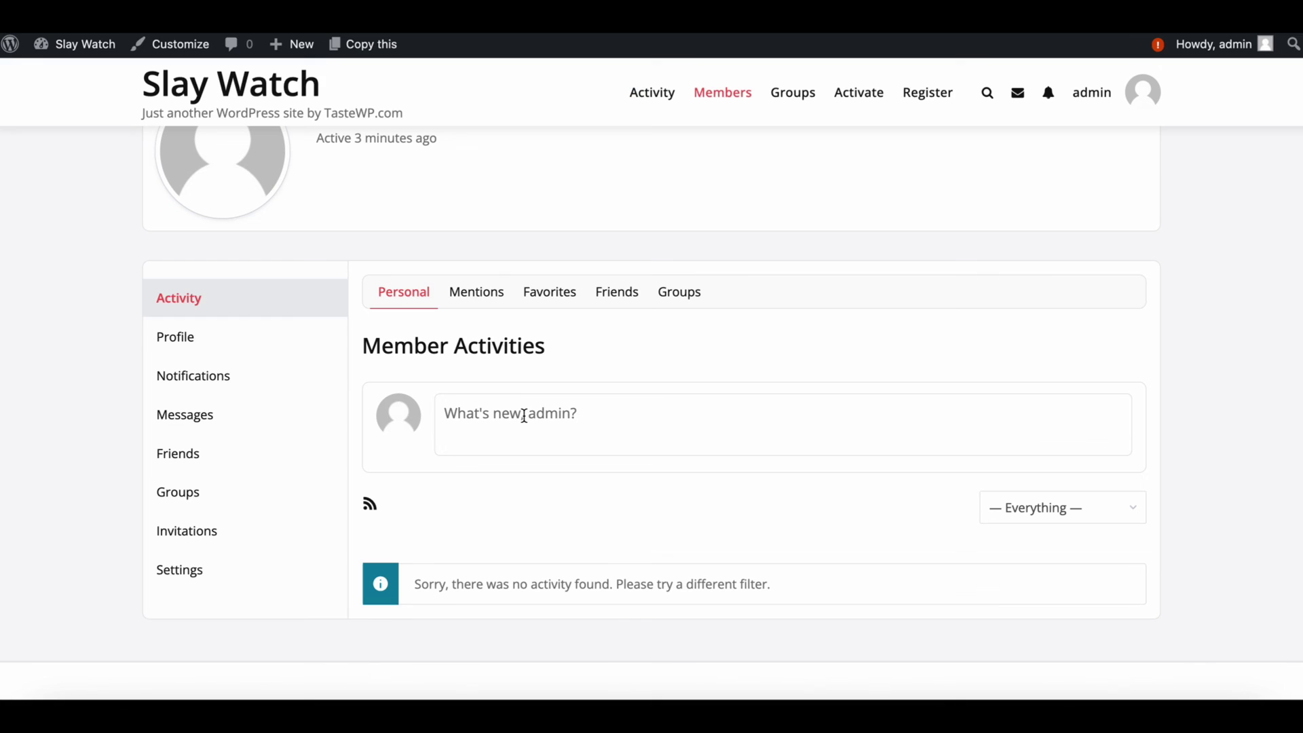